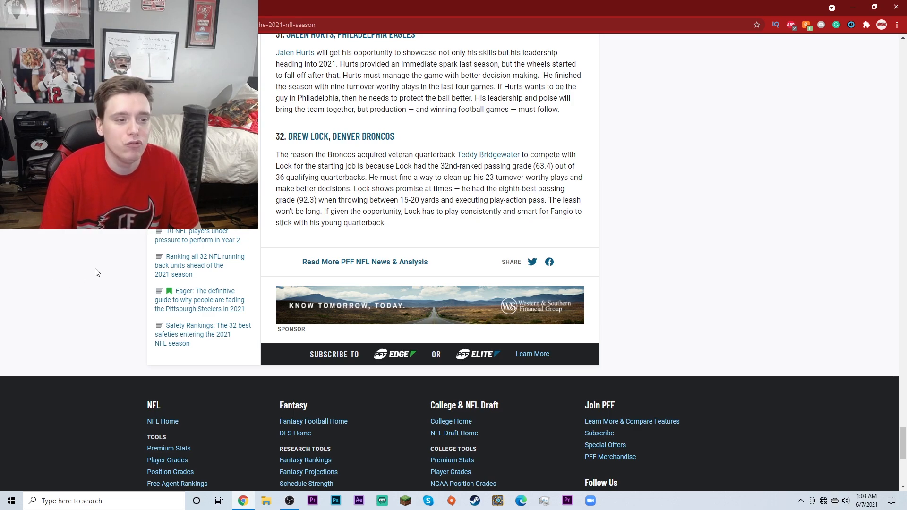
{"action": "mouse_move", "coordinate": [106, 272]}
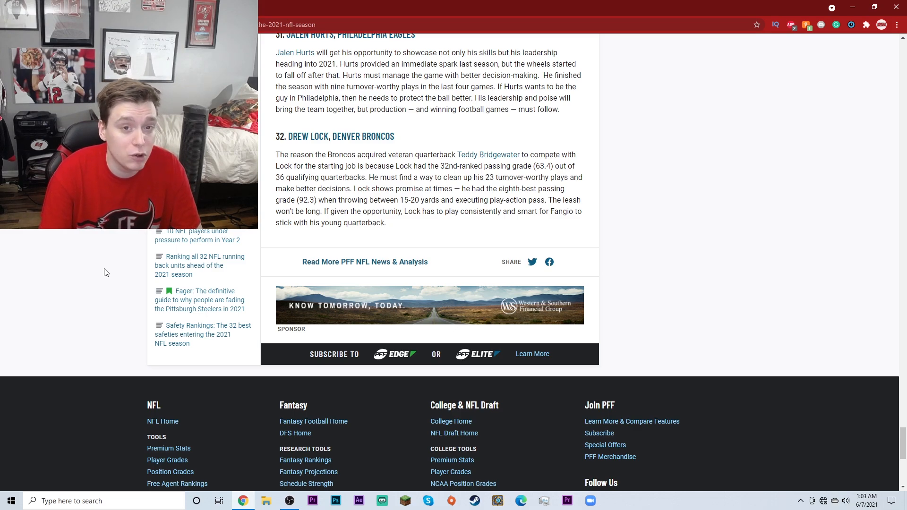
{"action": "scroll", "scroll_direction": "up", "scroll_amount": 3}
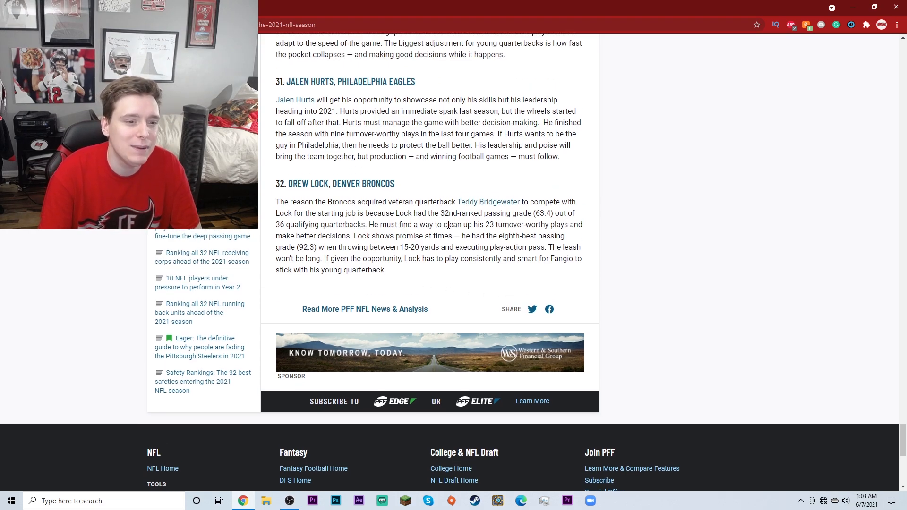
{"action": "mouse_move", "coordinate": [565, 304]}
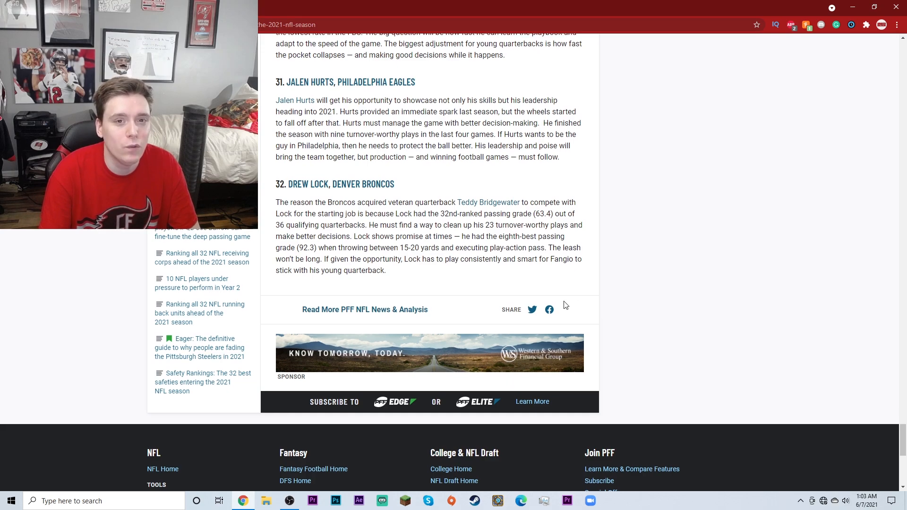
{"action": "scroll", "scroll_direction": "up", "scroll_amount": 3}
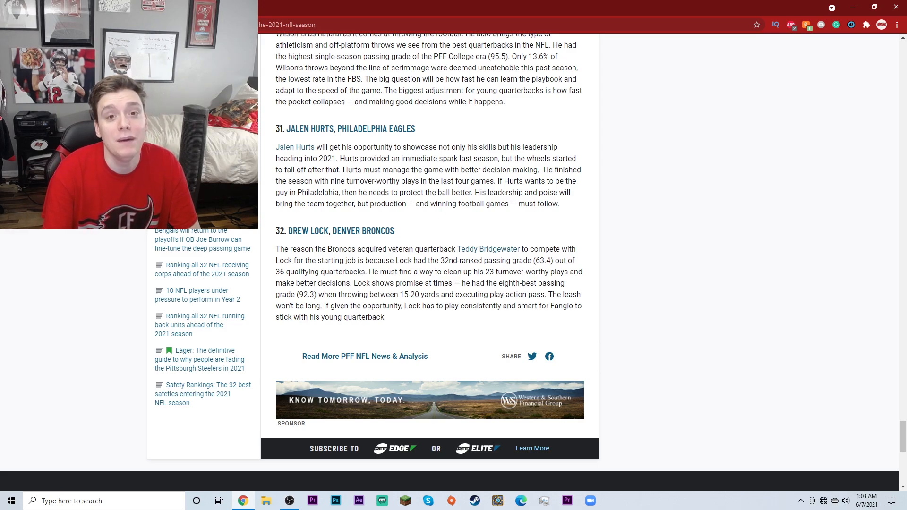
{"action": "scroll", "scroll_direction": "up", "scroll_amount": 3}
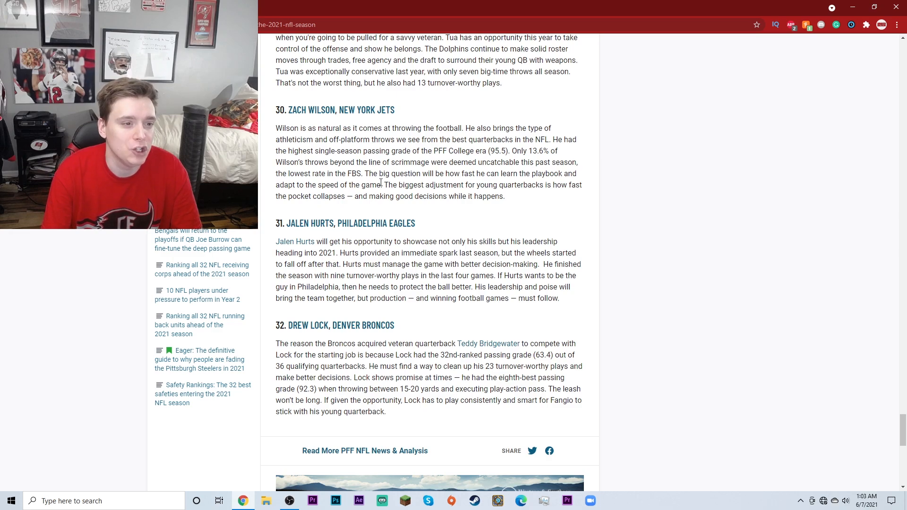
{"action": "scroll", "scroll_direction": "up", "scroll_amount": 3}
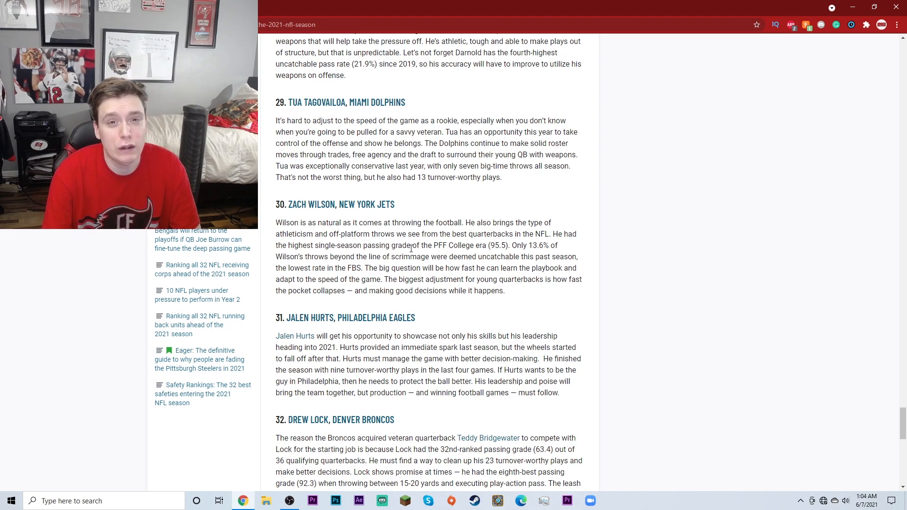
{"action": "scroll", "scroll_direction": "up", "scroll_amount": 3}
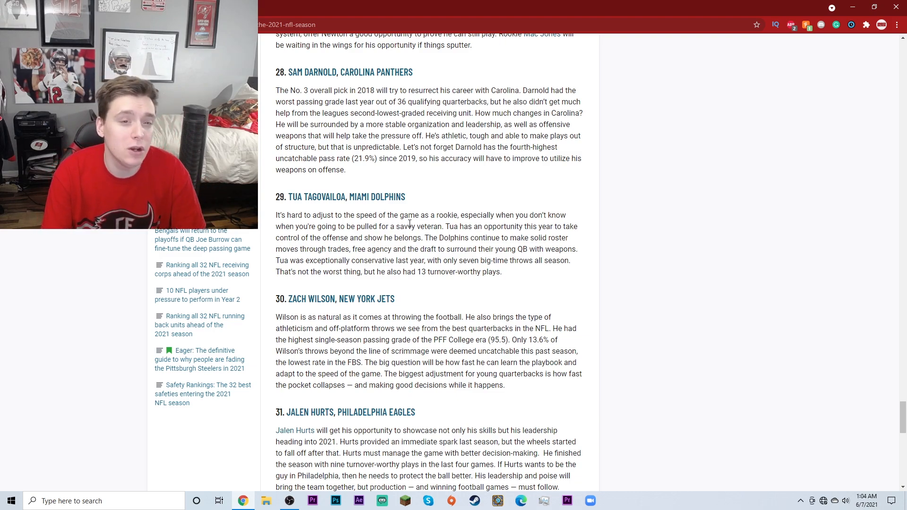
{"action": "scroll", "scroll_direction": "down", "scroll_amount": 3}
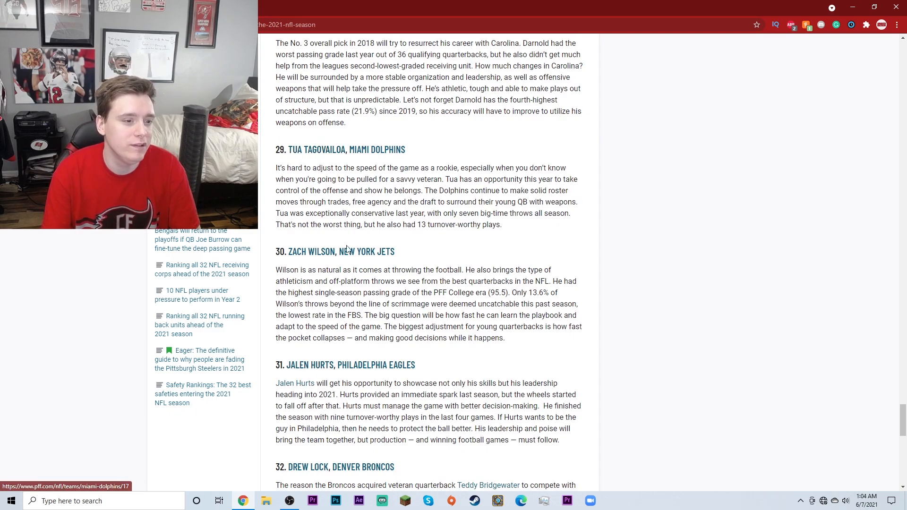
{"action": "mouse_move", "coordinate": [384, 393]}
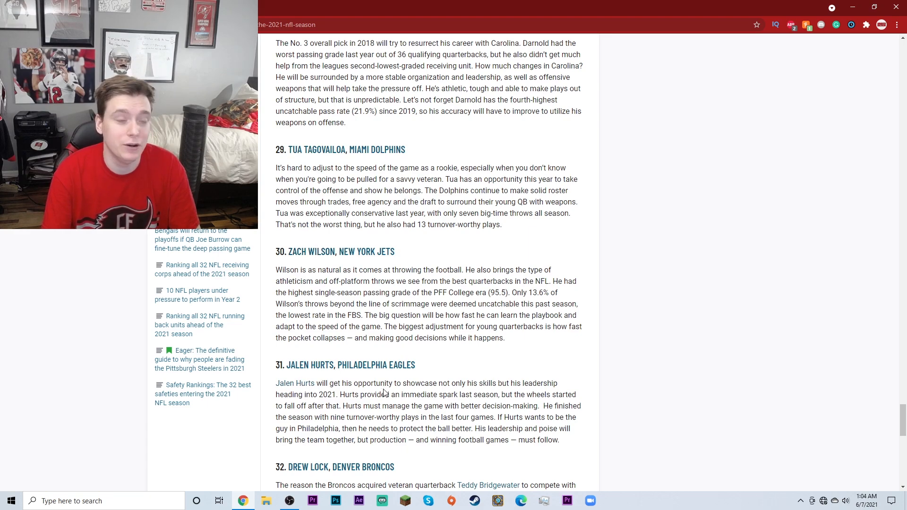
{"action": "scroll", "scroll_direction": "up", "scroll_amount": 3}
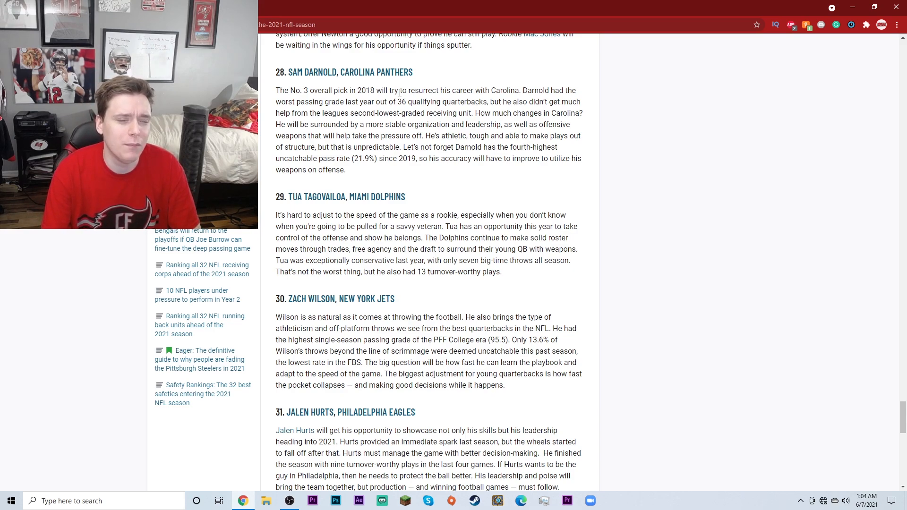
{"action": "scroll", "scroll_direction": "up", "scroll_amount": 3}
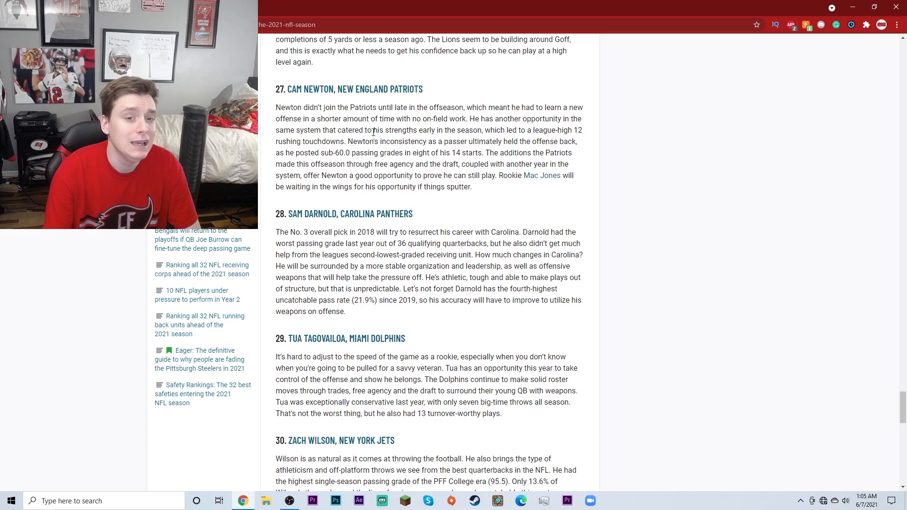
{"action": "scroll", "scroll_direction": "up", "scroll_amount": 3}
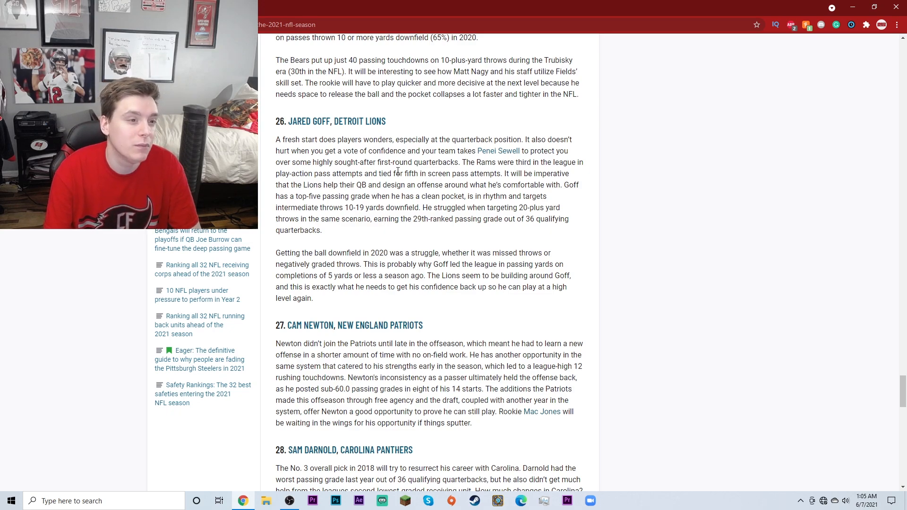
{"action": "scroll", "scroll_direction": "up", "scroll_amount": 3}
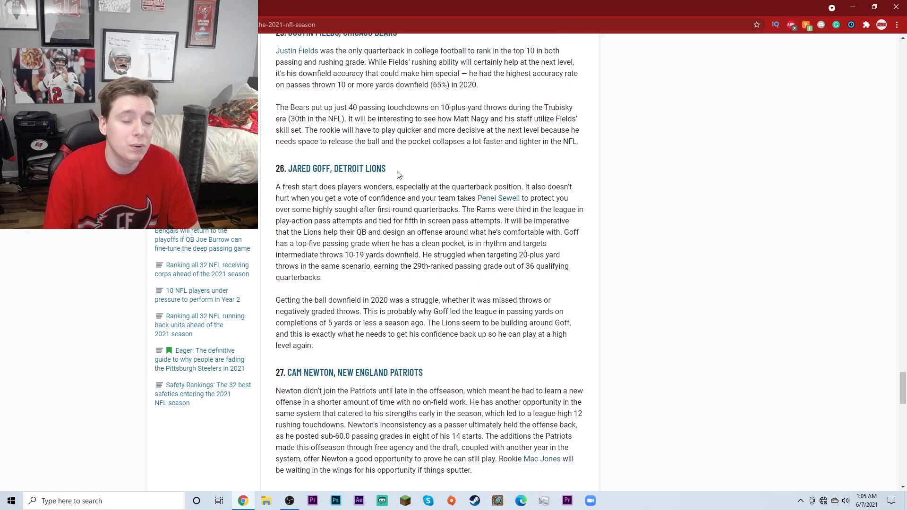
{"action": "scroll", "scroll_direction": "up", "scroll_amount": 3}
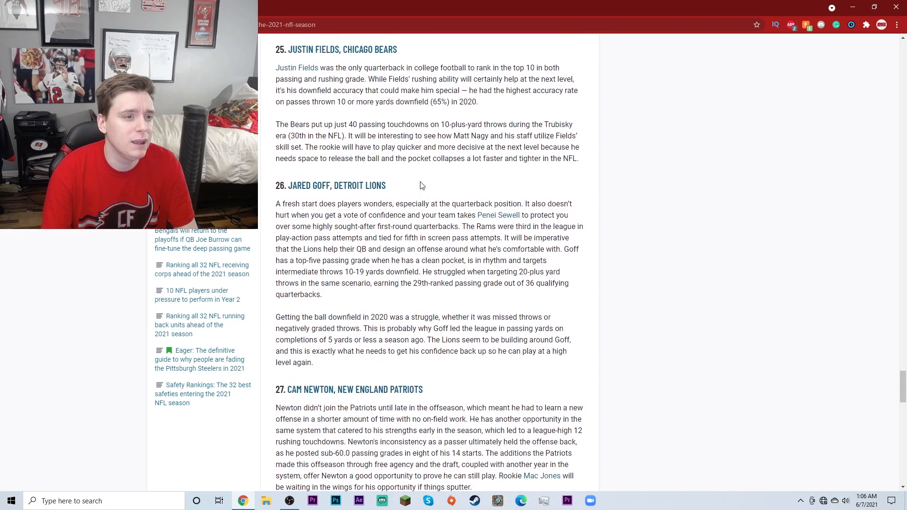
{"action": "scroll", "scroll_direction": "up", "scroll_amount": 3}
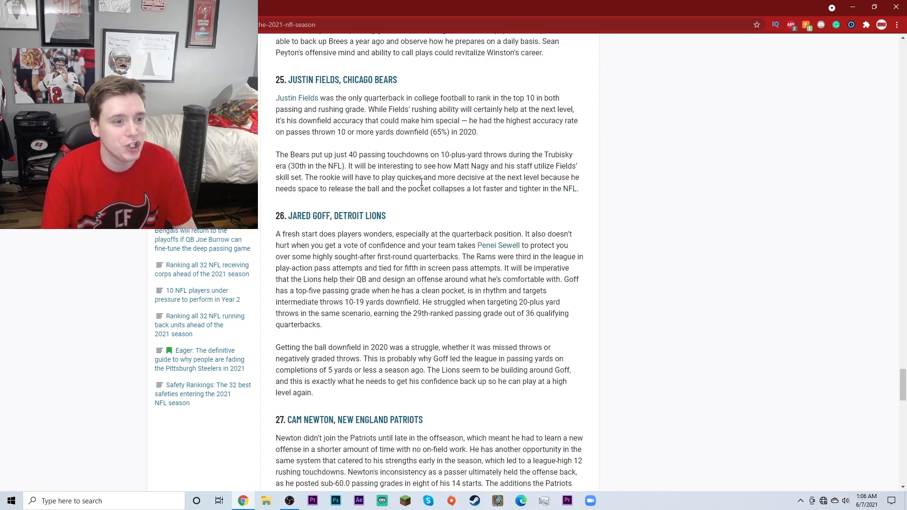
{"action": "scroll", "scroll_direction": "down", "scroll_amount": 3}
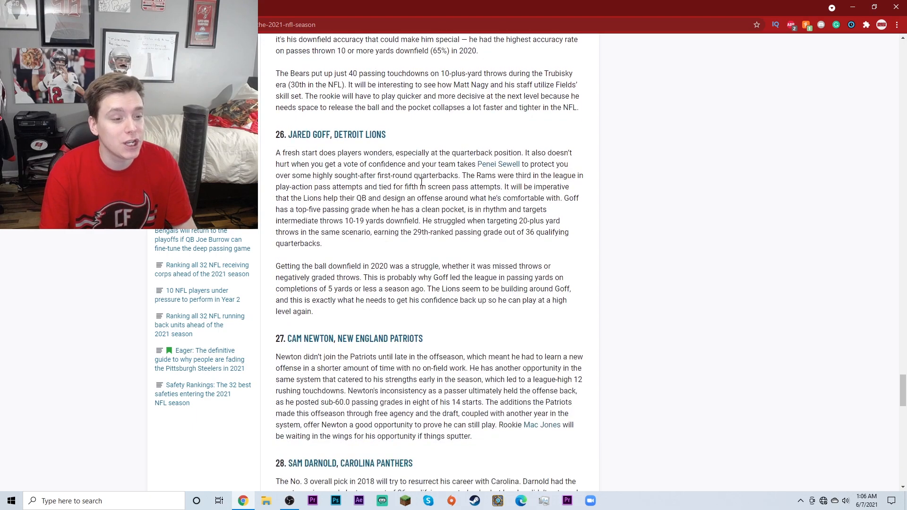
{"action": "scroll", "scroll_direction": "down", "scroll_amount": 3}
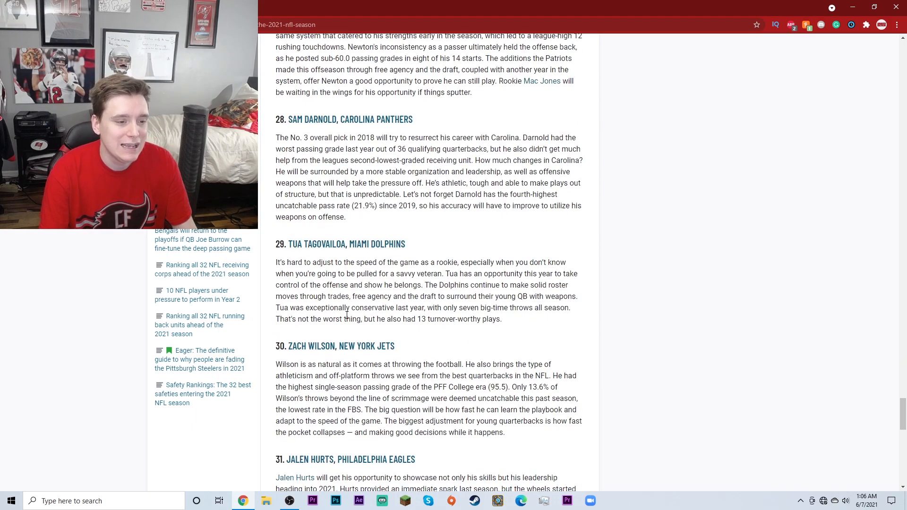
{"action": "scroll", "scroll_direction": "up", "scroll_amount": 3}
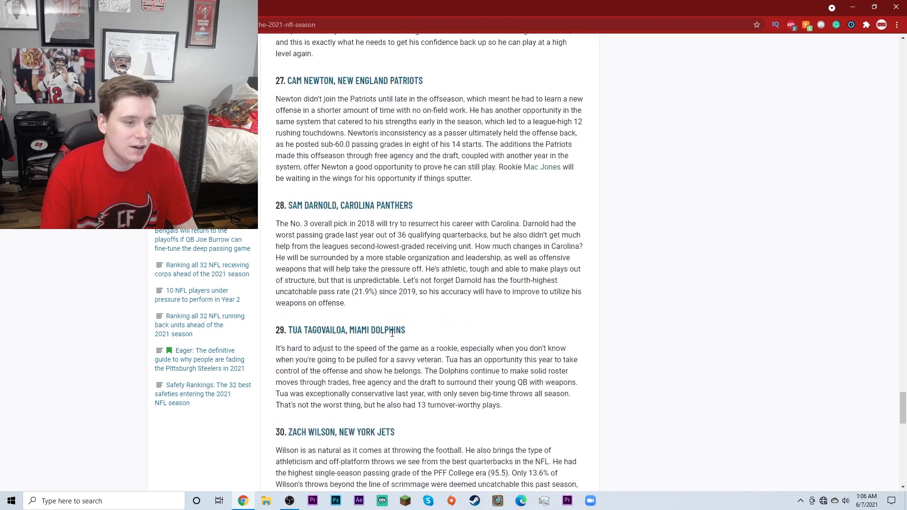
{"action": "scroll", "scroll_direction": "up", "scroll_amount": 3}
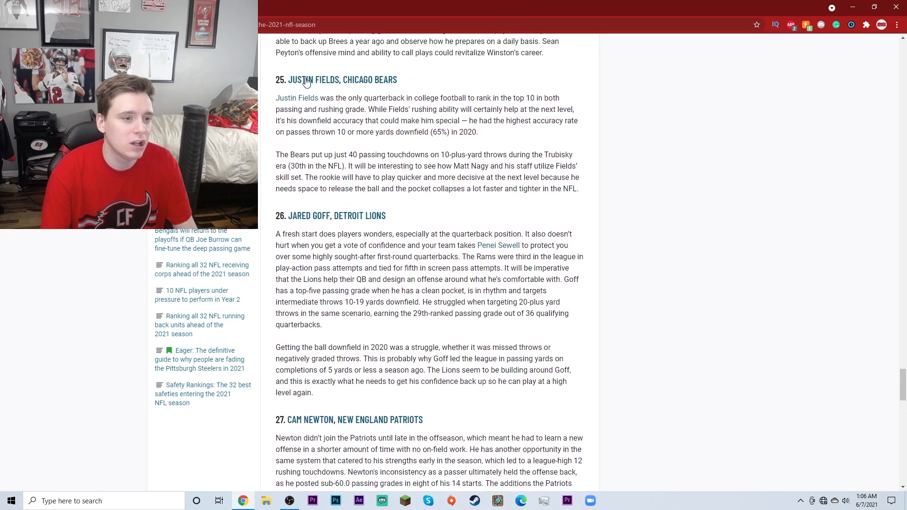
{"action": "mouse_move", "coordinate": [301, 80]}
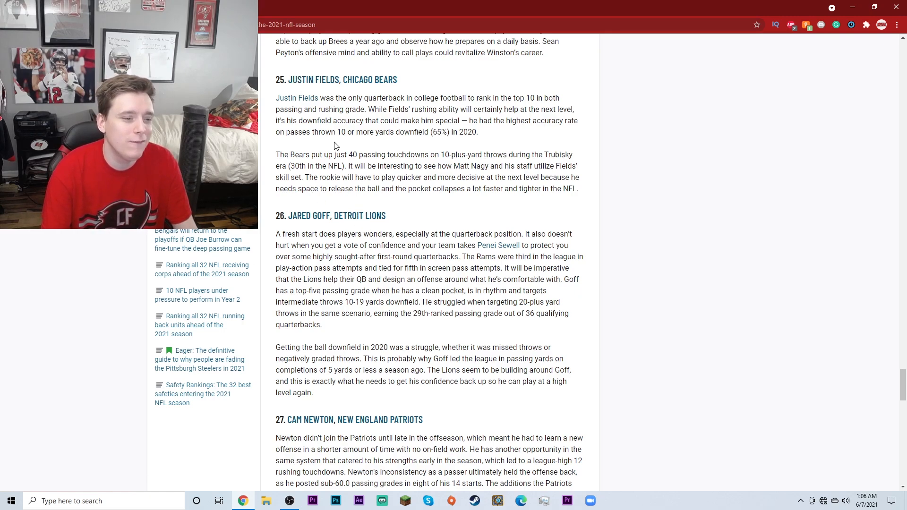
{"action": "mouse_move", "coordinate": [327, 247]}
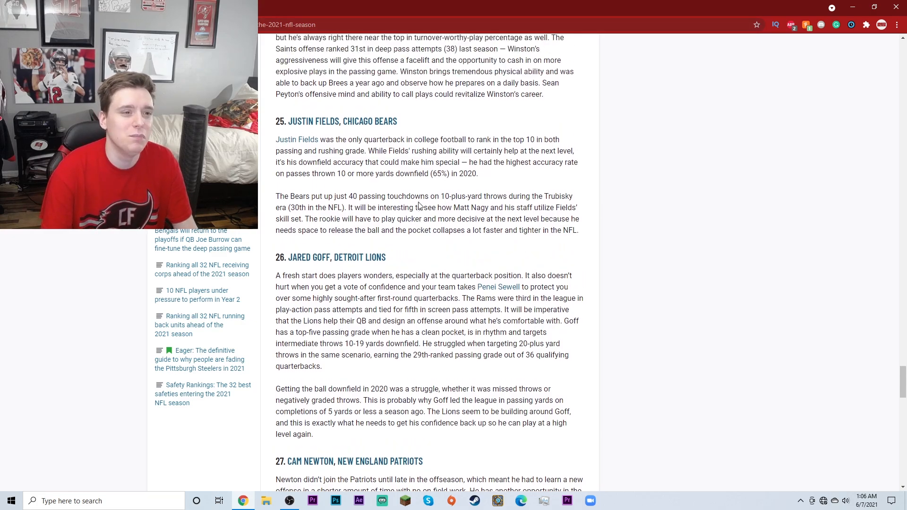
{"action": "scroll", "scroll_direction": "up", "scroll_amount": 3}
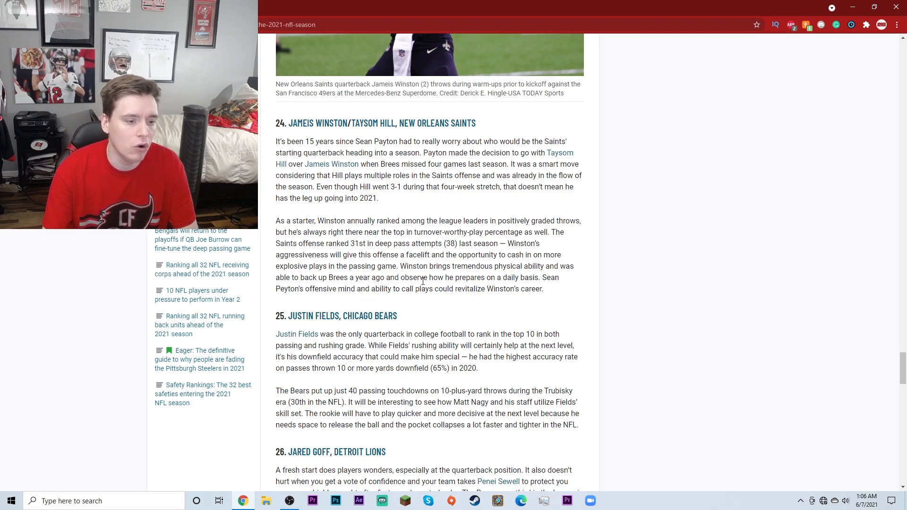
{"action": "mouse_move", "coordinate": [501, 317]}
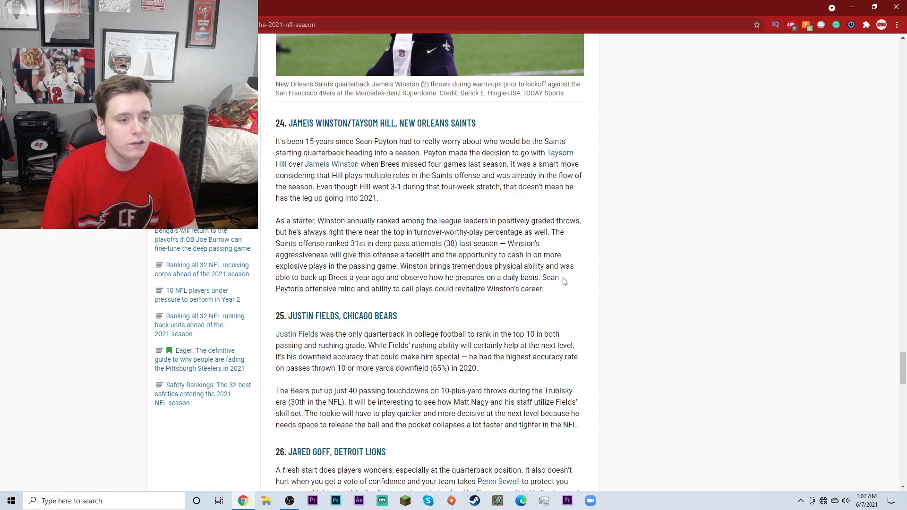
{"action": "scroll", "scroll_direction": "up", "scroll_amount": 3}
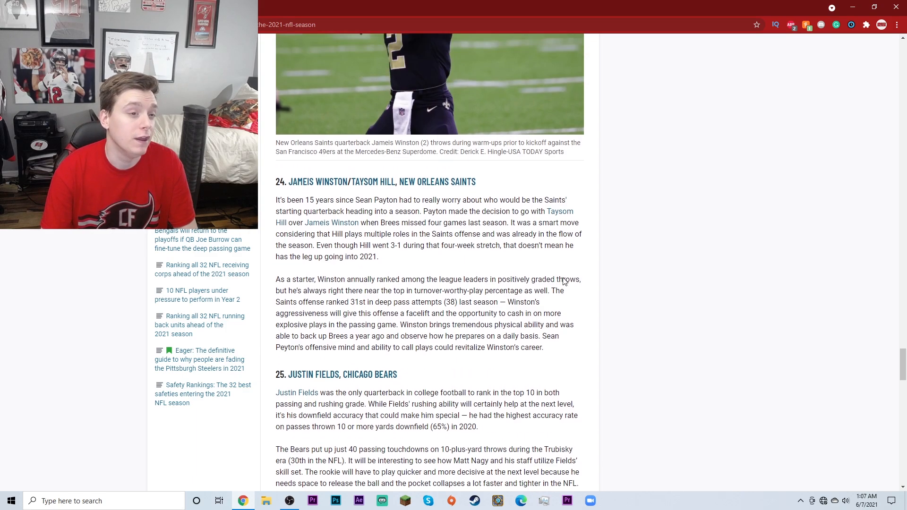
{"action": "scroll", "scroll_direction": "up", "scroll_amount": 3}
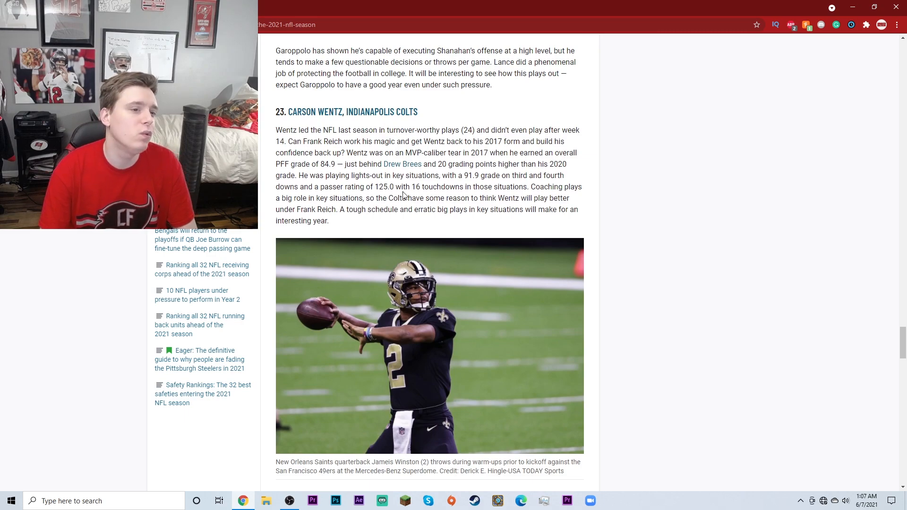
{"action": "mouse_move", "coordinate": [448, 203]}
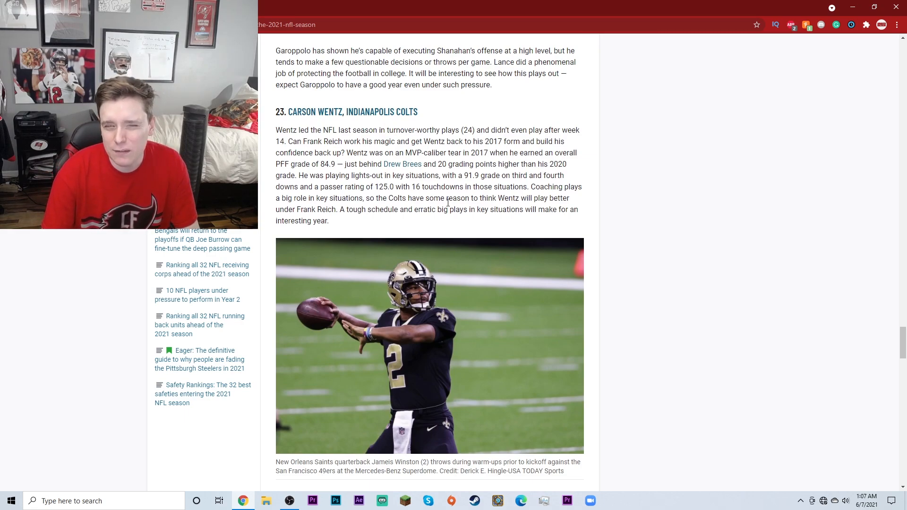
{"action": "scroll", "scroll_direction": "down", "scroll_amount": 3}
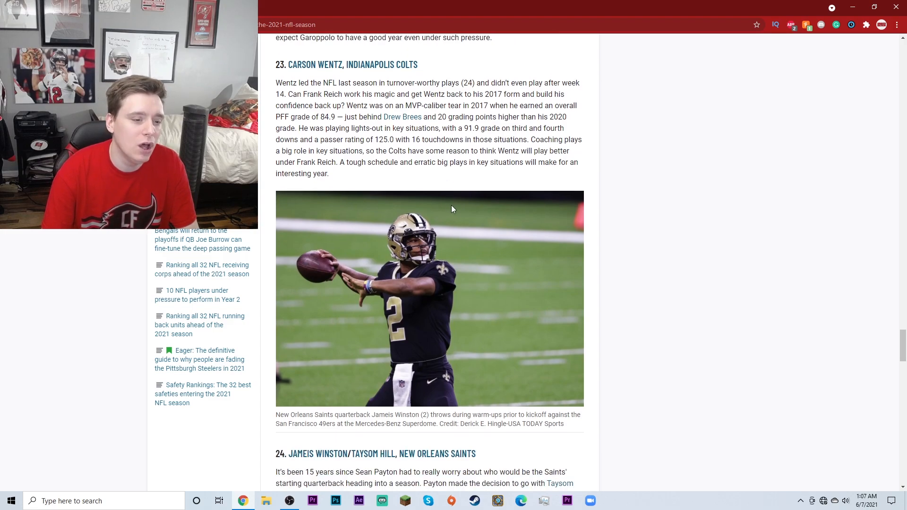
{"action": "scroll", "scroll_direction": "down", "scroll_amount": 3}
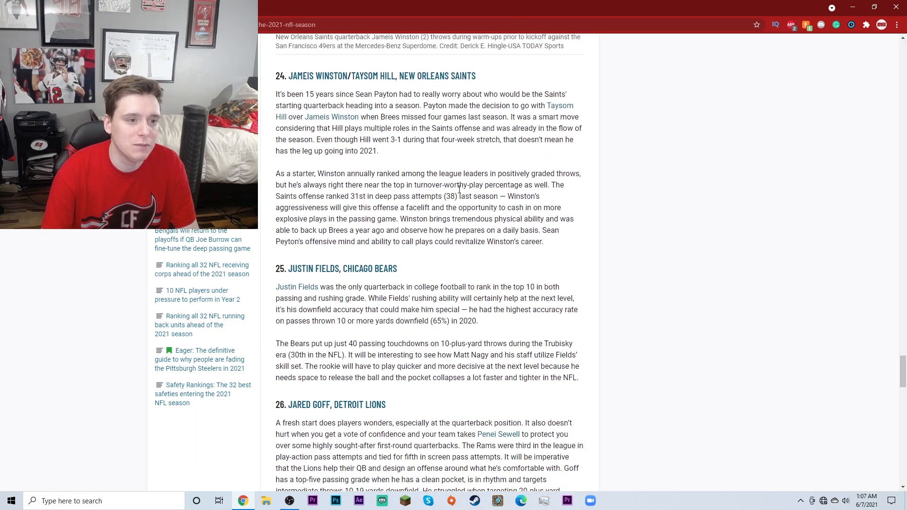
{"action": "scroll", "scroll_direction": "down", "scroll_amount": 3}
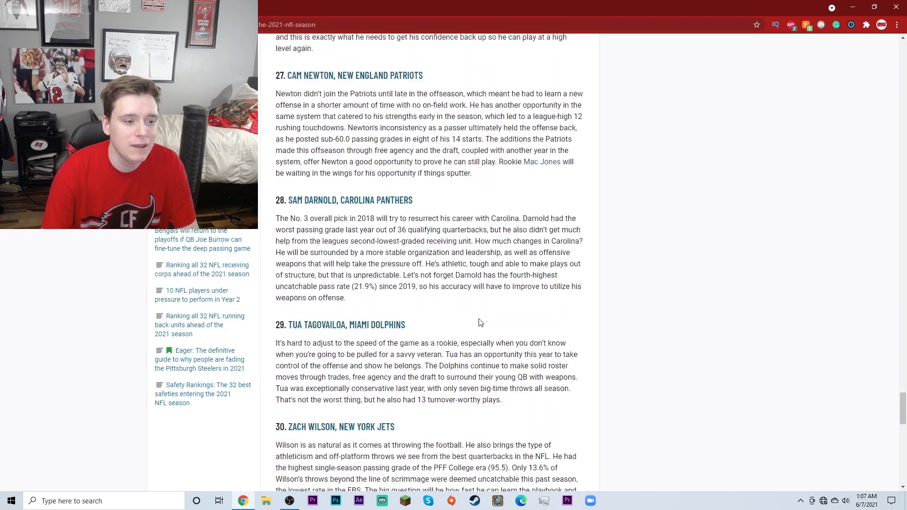
{"action": "scroll", "scroll_direction": "up", "scroll_amount": 3}
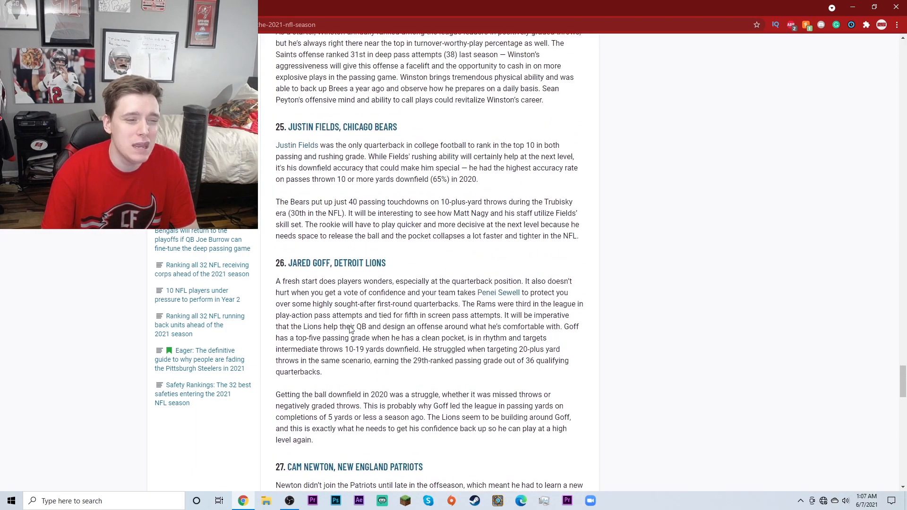
{"action": "scroll", "scroll_direction": "up", "scroll_amount": 3}
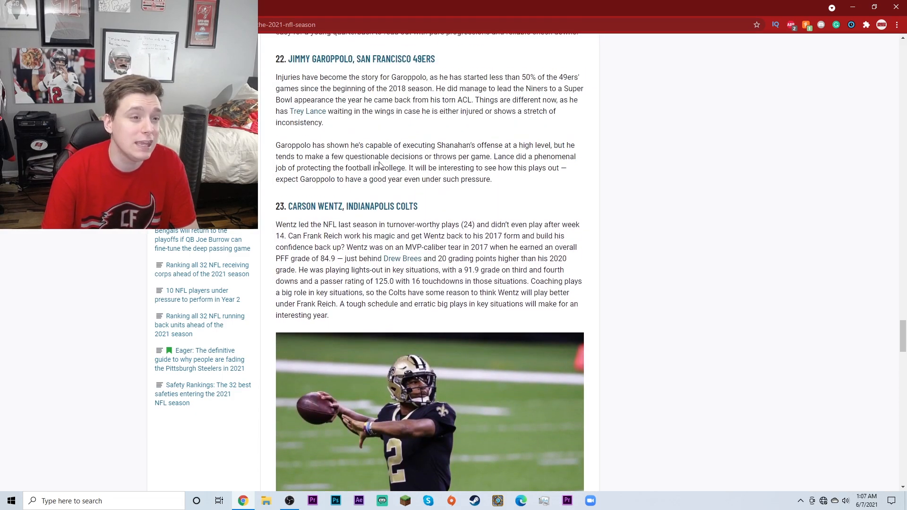
{"action": "scroll", "scroll_direction": "up", "scroll_amount": 3}
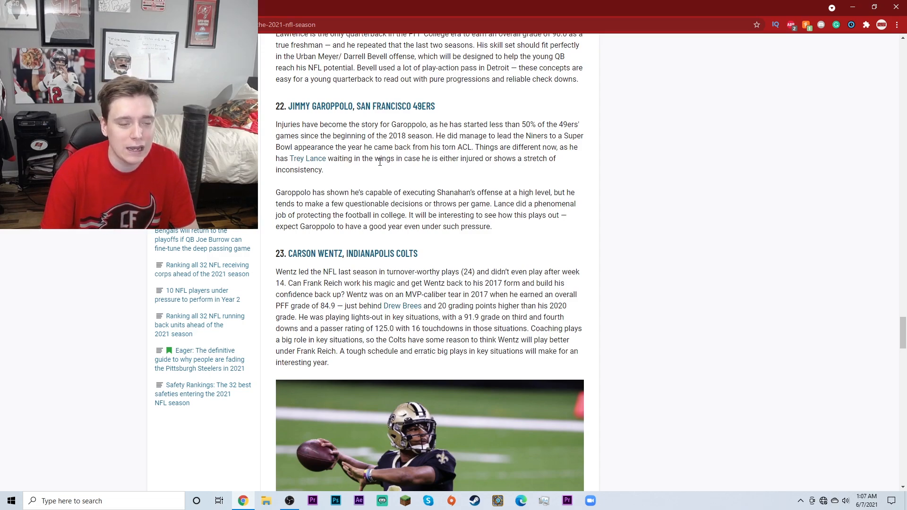
{"action": "mouse_move", "coordinate": [430, 181]}
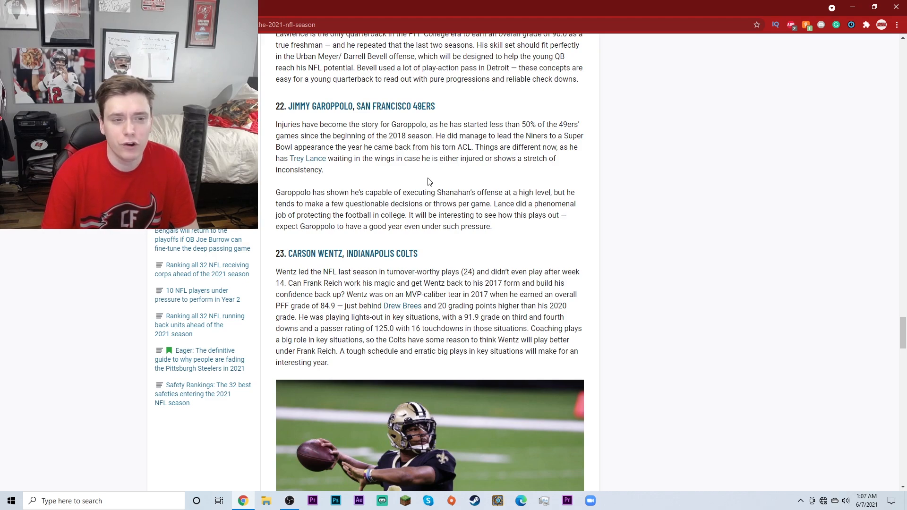
{"action": "scroll", "scroll_direction": "up", "scroll_amount": 3}
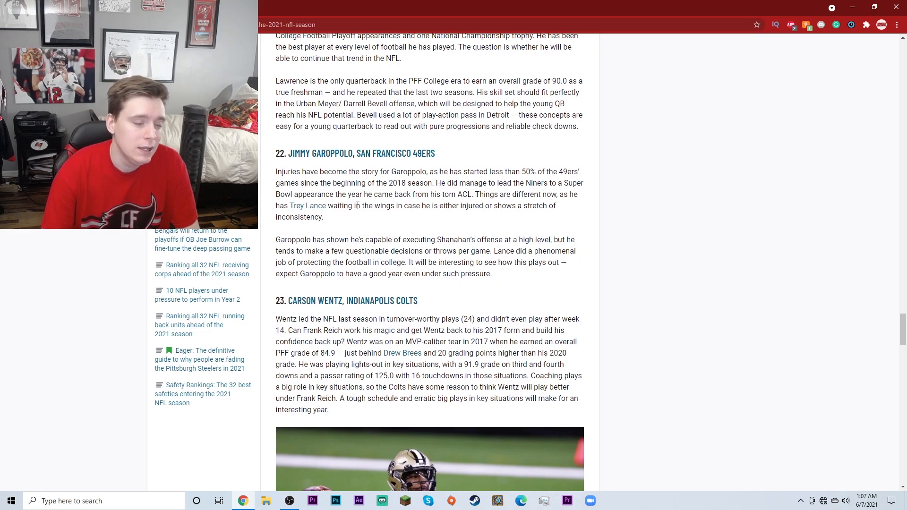
{"action": "scroll", "scroll_direction": "up", "scroll_amount": 3}
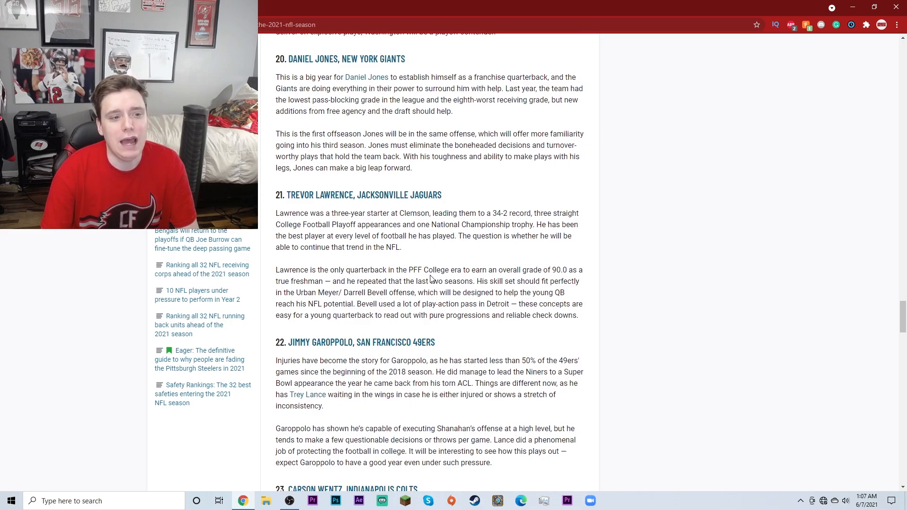
{"action": "scroll", "scroll_direction": "down", "scroll_amount": 3}
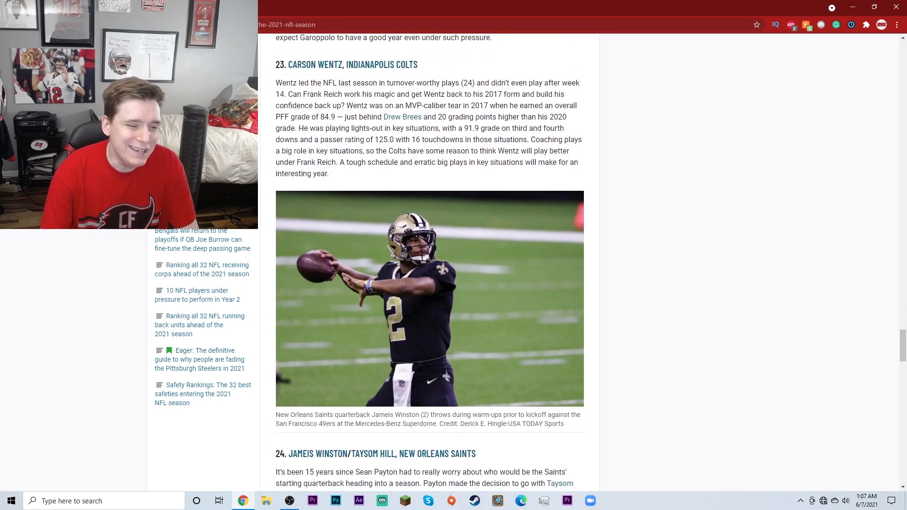
{"action": "scroll", "scroll_direction": "down", "scroll_amount": 3}
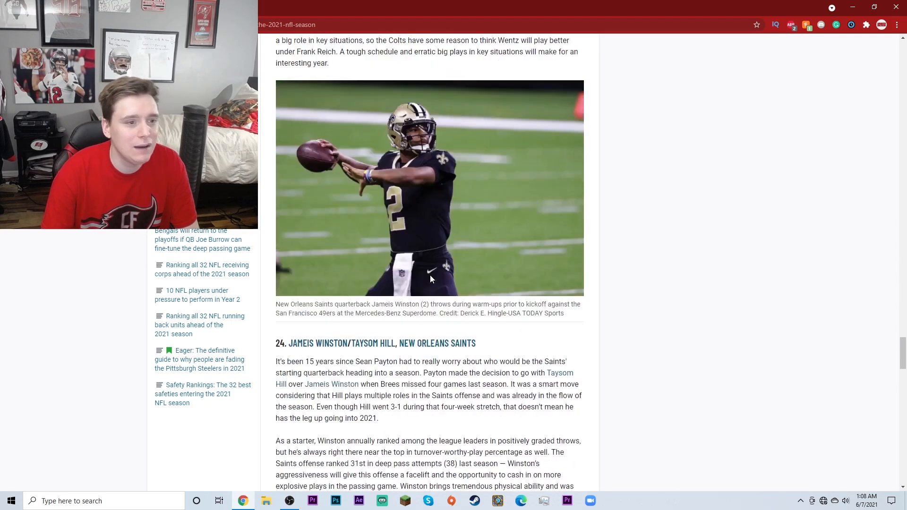
{"action": "scroll", "scroll_direction": "up", "scroll_amount": 3}
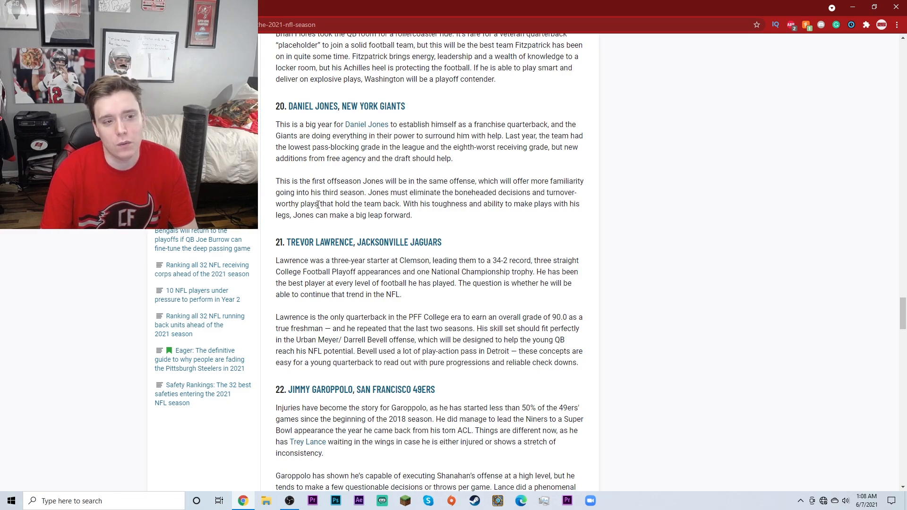
{"action": "scroll", "scroll_direction": "up", "scroll_amount": 3}
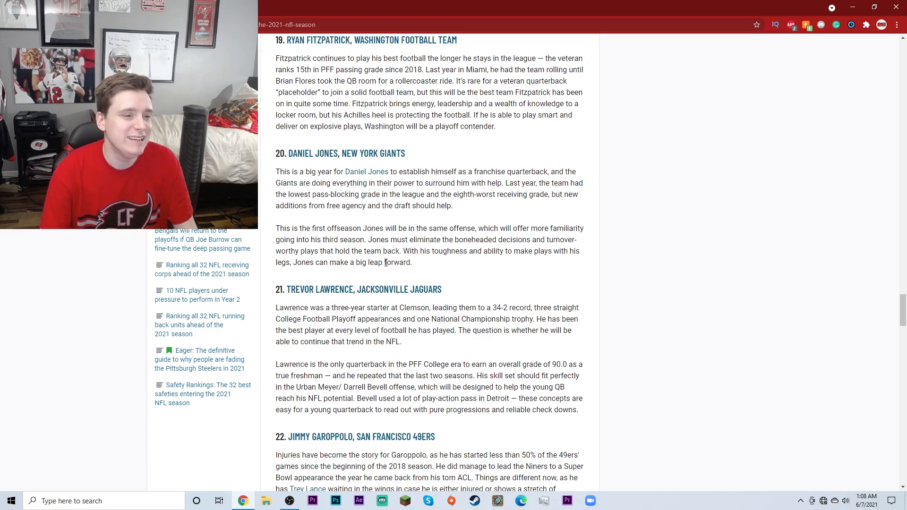
{"action": "mouse_move", "coordinate": [332, 215]}
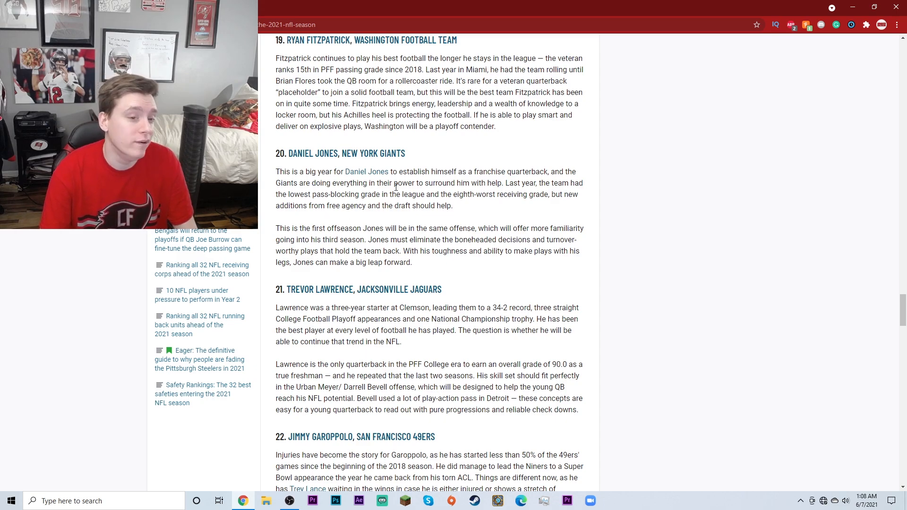
{"action": "scroll", "scroll_direction": "up", "scroll_amount": 3}
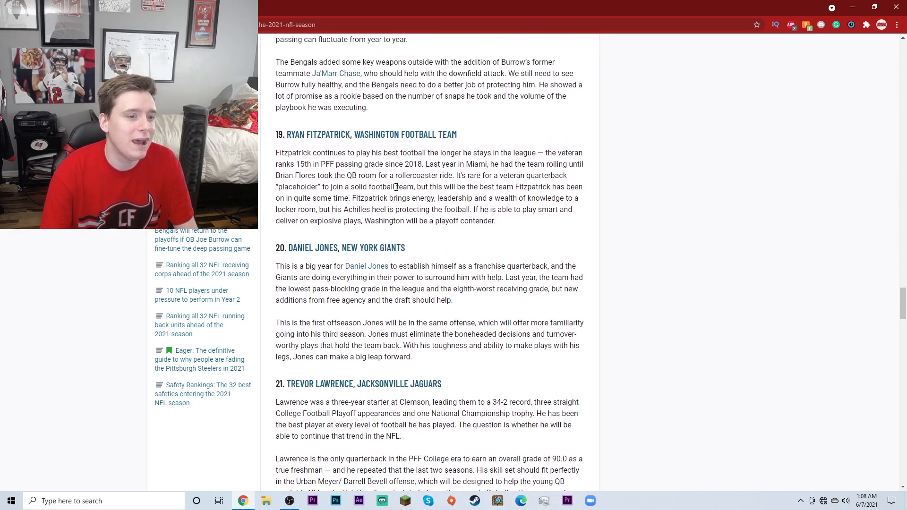
{"action": "mouse_move", "coordinate": [600, 232]}
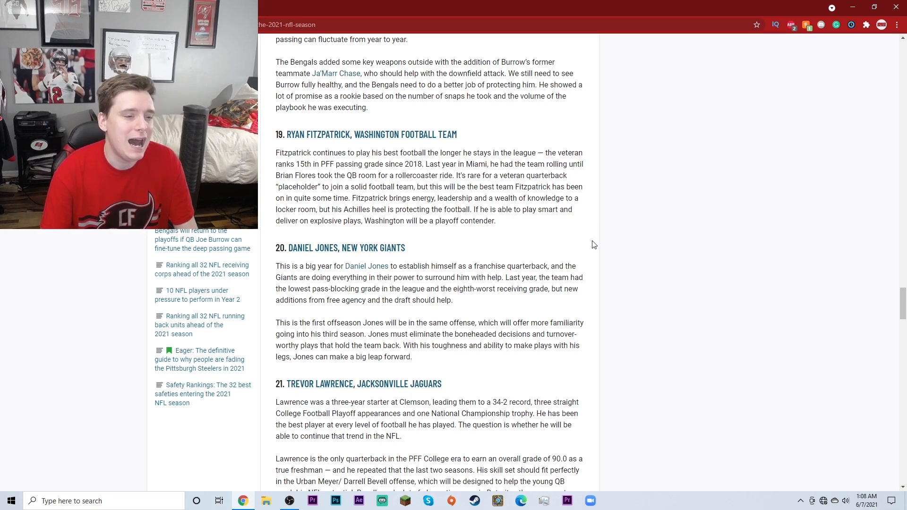
{"action": "mouse_move", "coordinate": [508, 399]}
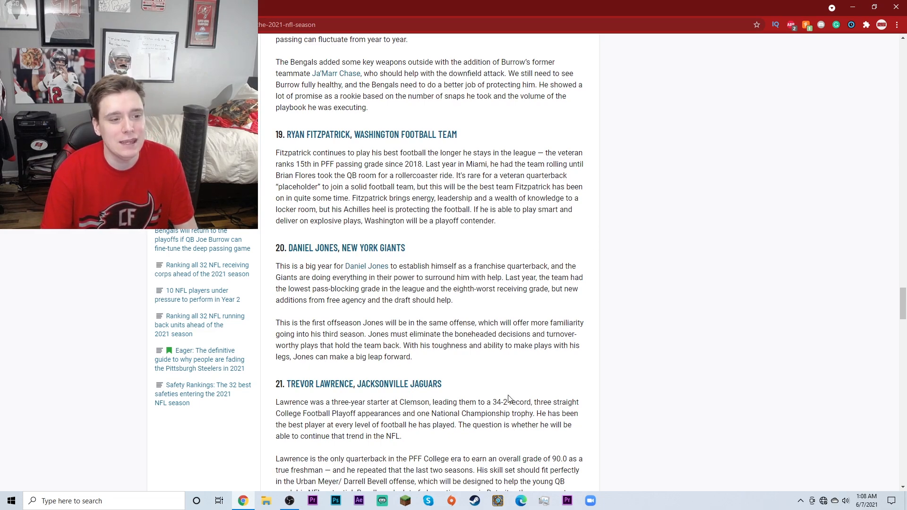
{"action": "mouse_move", "coordinate": [438, 355]}
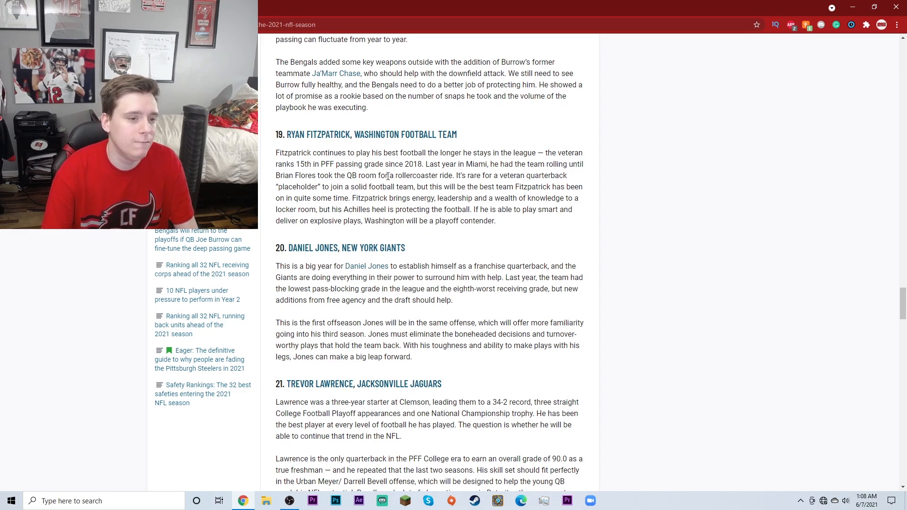
{"action": "mouse_move", "coordinate": [588, 255]}
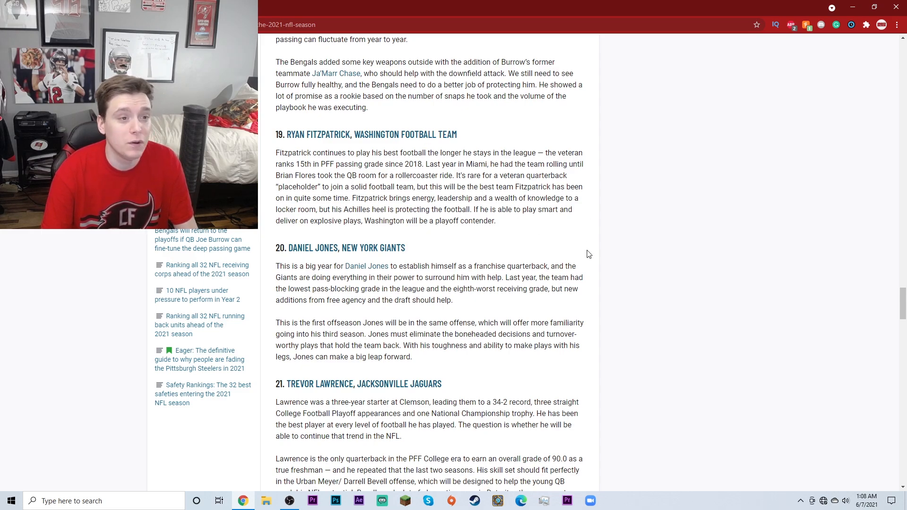
{"action": "scroll", "scroll_direction": "up", "scroll_amount": 3}
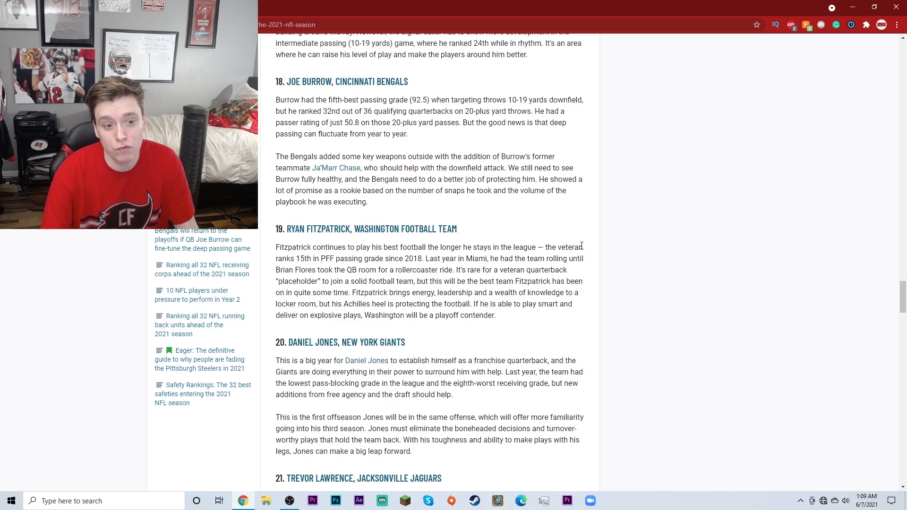
{"action": "scroll", "scroll_direction": "up", "scroll_amount": 3}
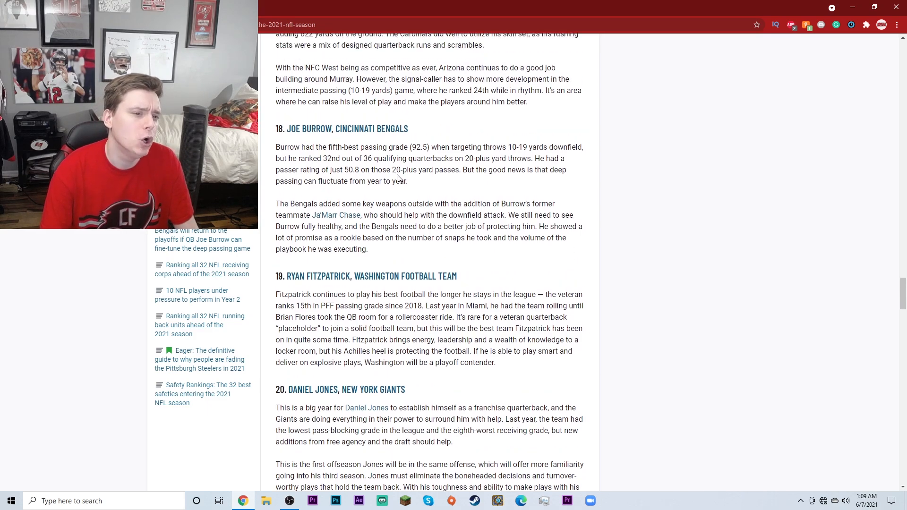
{"action": "scroll", "scroll_direction": "up", "scroll_amount": 3}
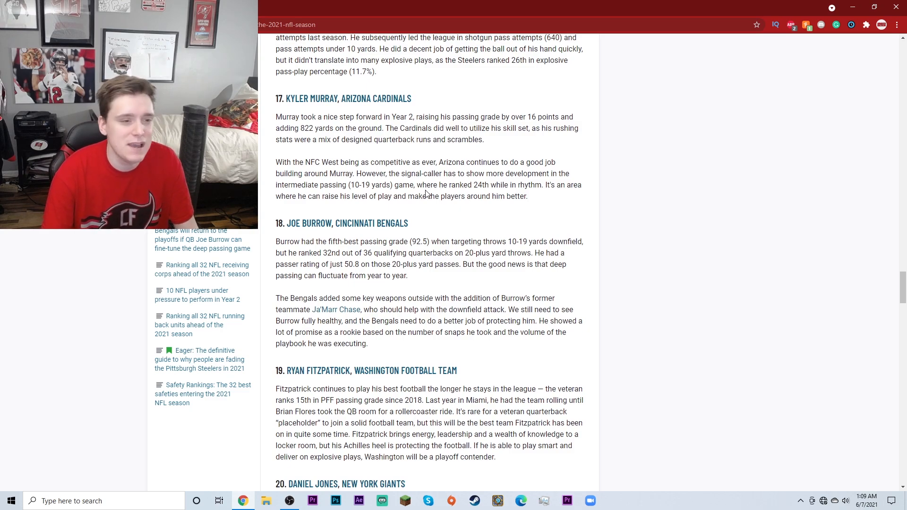
{"action": "scroll", "scroll_direction": "up", "scroll_amount": 3}
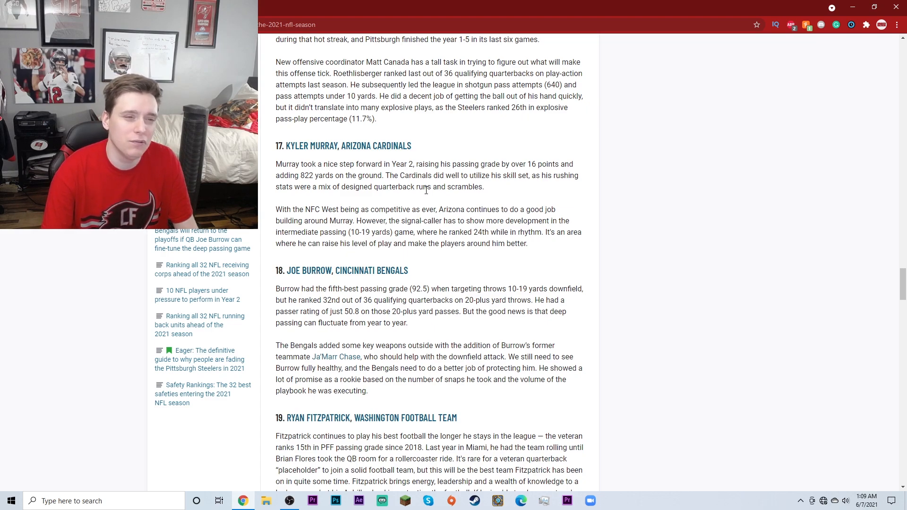
{"action": "scroll", "scroll_direction": "up", "scroll_amount": 3}
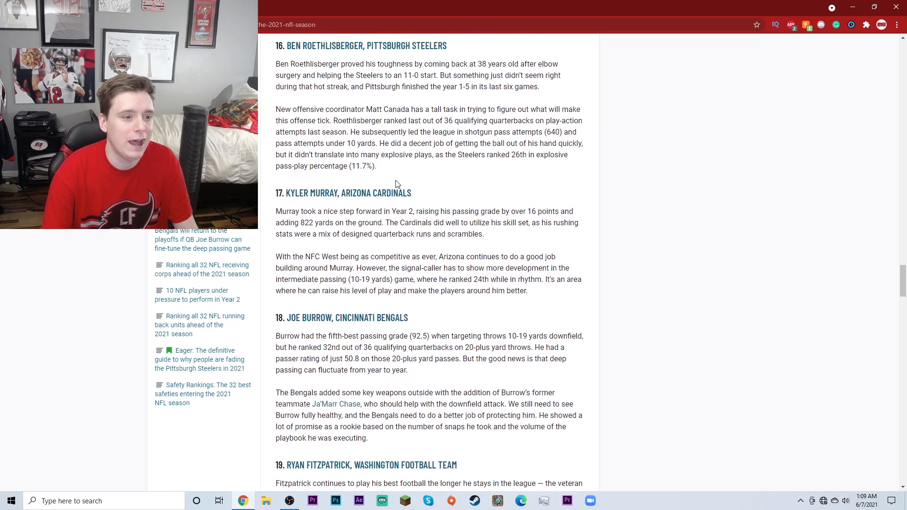
{"action": "scroll", "scroll_direction": "up", "scroll_amount": 3}
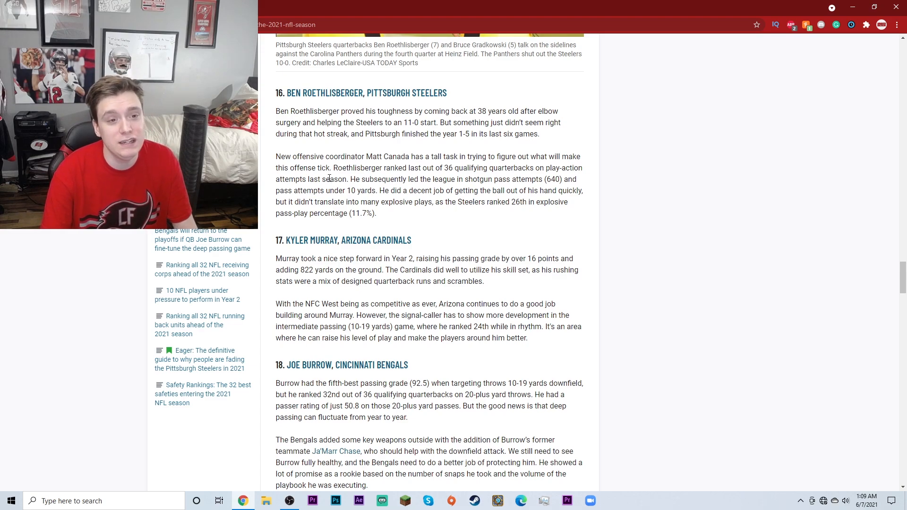
{"action": "scroll", "scroll_direction": "up", "scroll_amount": 3}
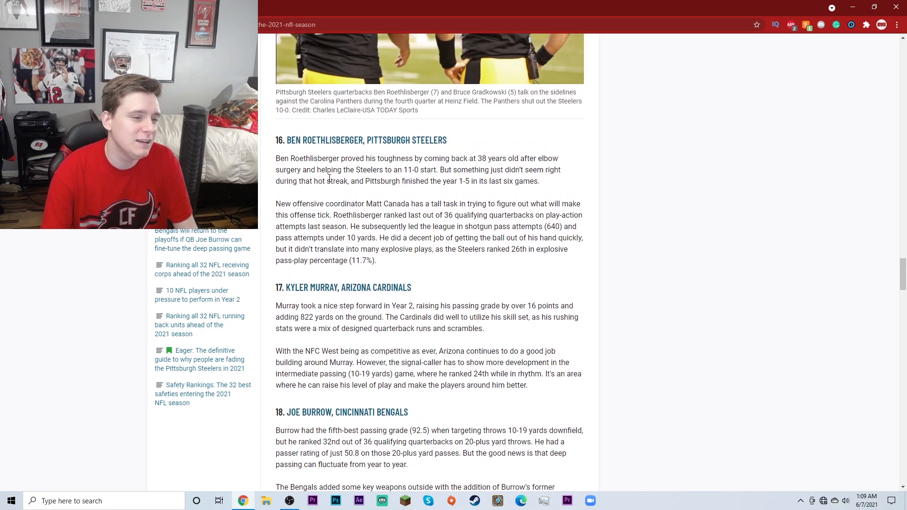
{"action": "mouse_move", "coordinate": [526, 295]}
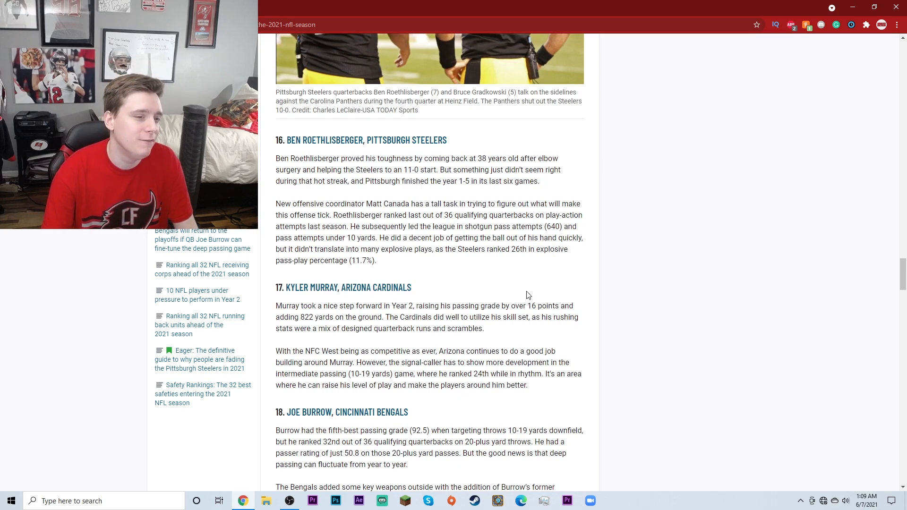
{"action": "scroll", "scroll_direction": "up", "scroll_amount": 3}
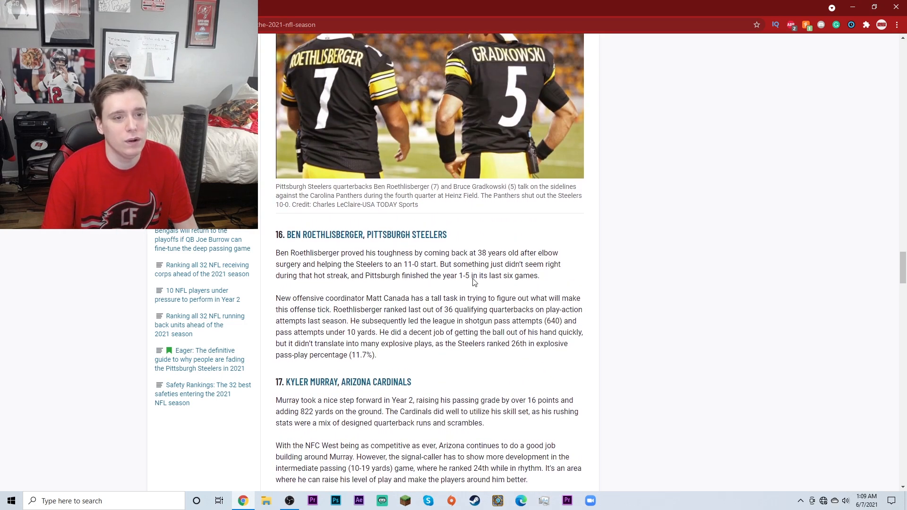
{"action": "scroll", "scroll_direction": "up", "scroll_amount": 3}
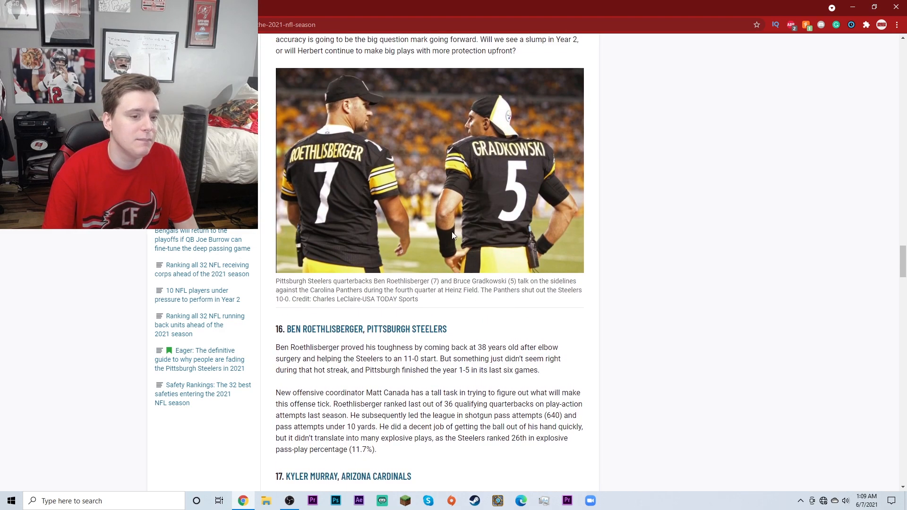
{"action": "mouse_move", "coordinate": [583, 202]}
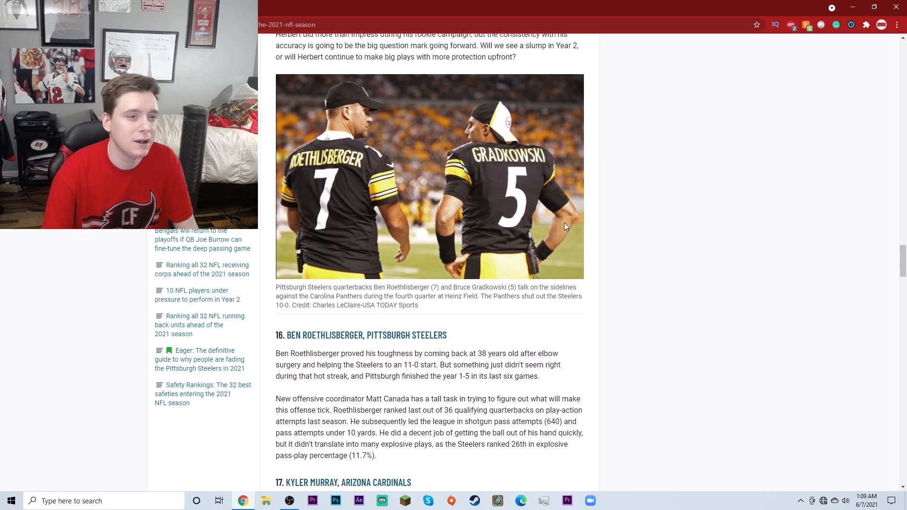
{"action": "scroll", "scroll_direction": "up", "scroll_amount": 3}
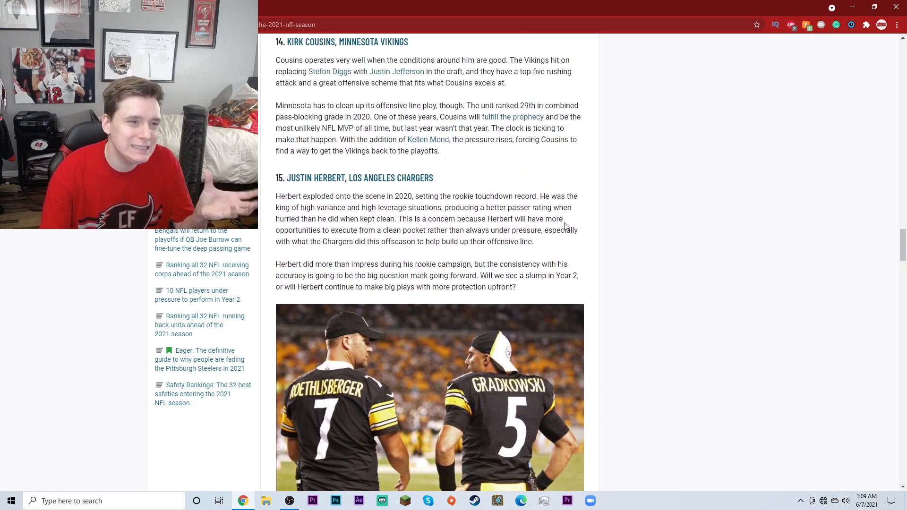
{"action": "scroll", "scroll_direction": "down", "scroll_amount": 3}
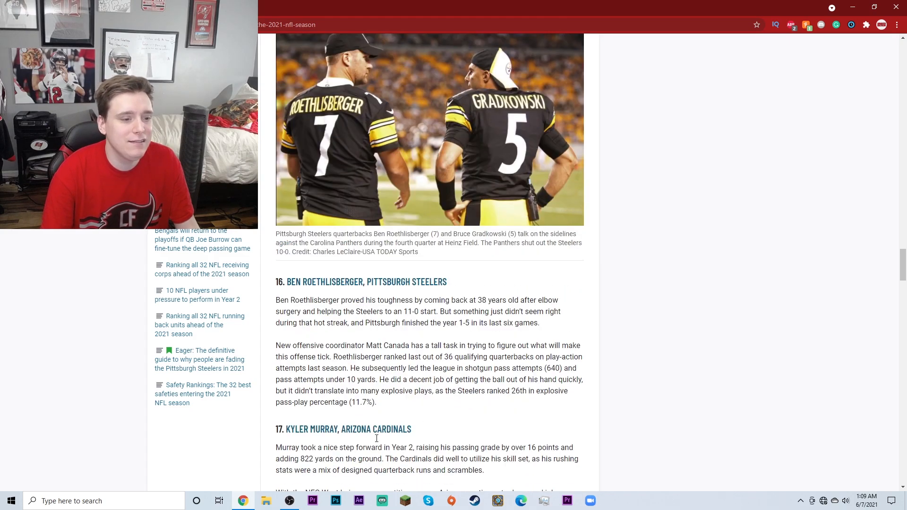
{"action": "scroll", "scroll_direction": "up", "scroll_amount": 3}
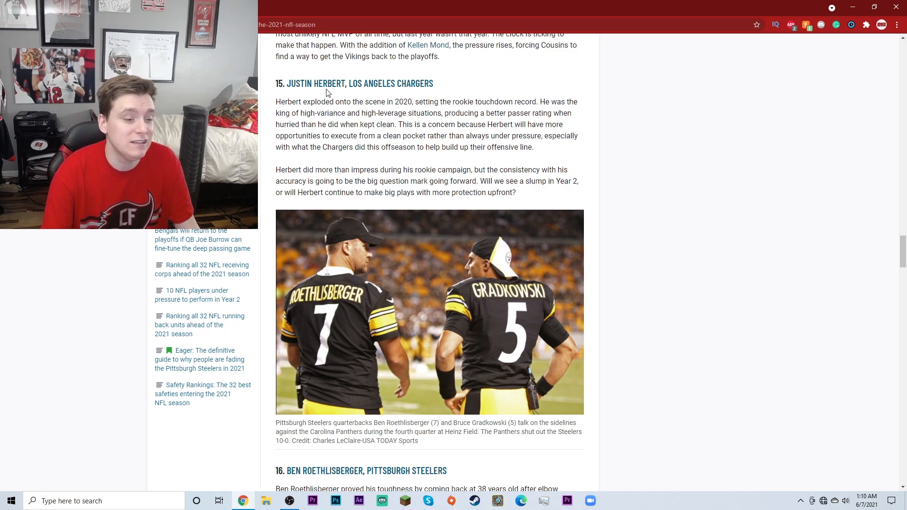
{"action": "scroll", "scroll_direction": "up", "scroll_amount": 3}
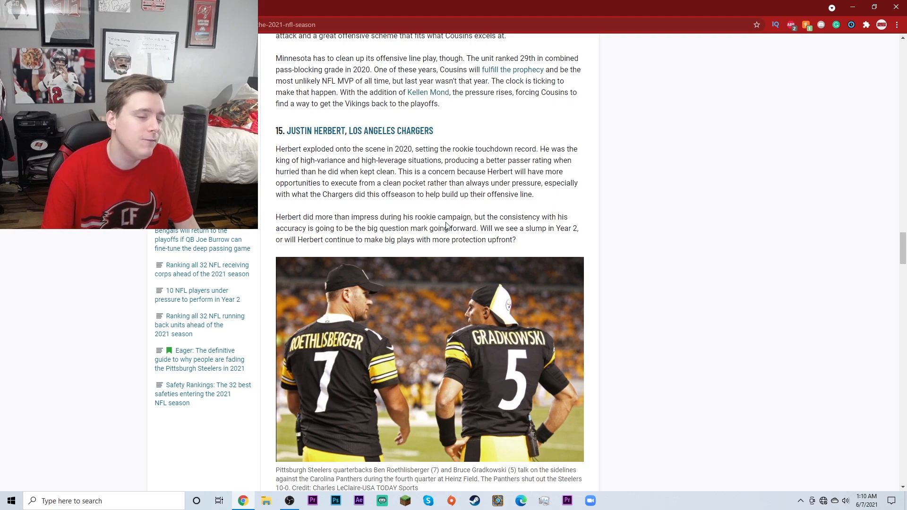
{"action": "scroll", "scroll_direction": "up", "scroll_amount": 3}
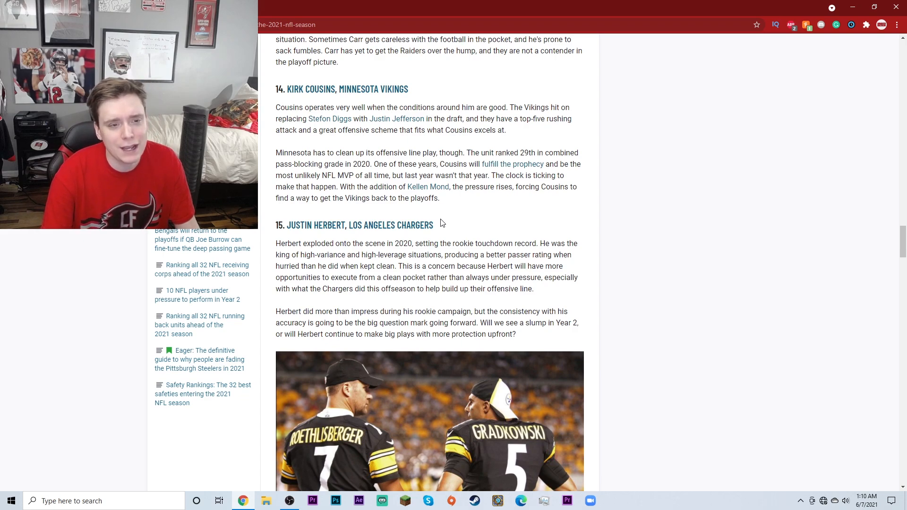
{"action": "scroll", "scroll_direction": "up", "scroll_amount": 3}
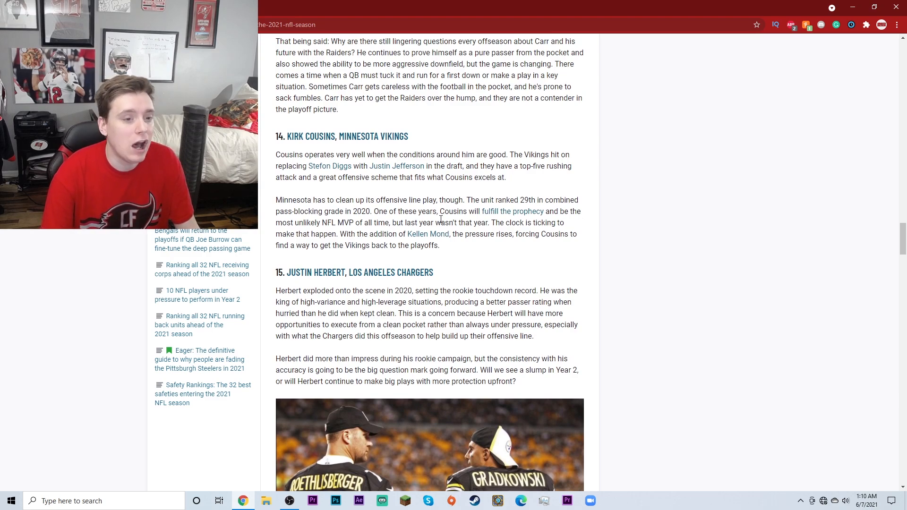
{"action": "scroll", "scroll_direction": "up", "scroll_amount": 3}
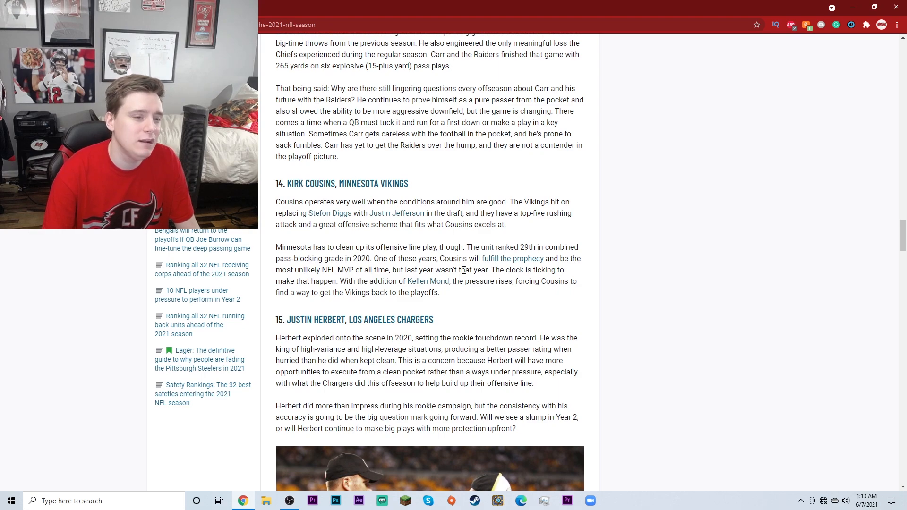
{"action": "scroll", "scroll_direction": "up", "scroll_amount": 3}
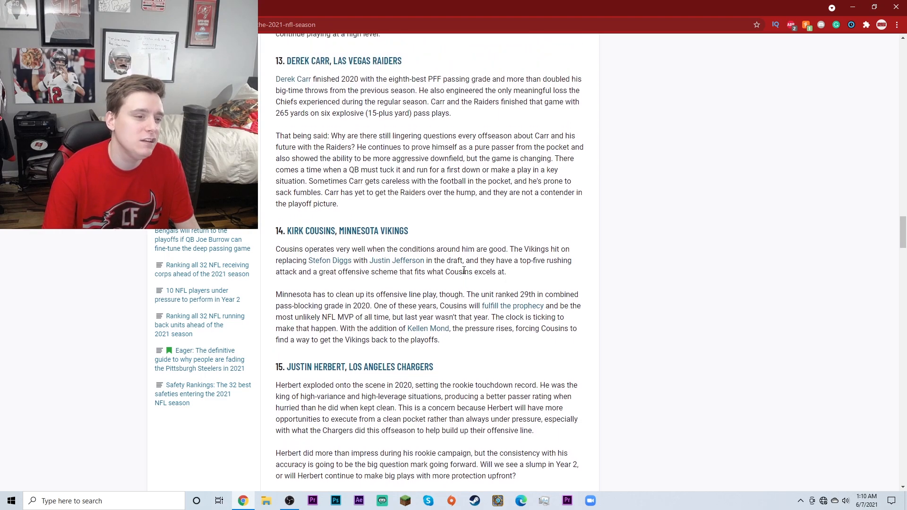
{"action": "scroll", "scroll_direction": "up", "scroll_amount": 3}
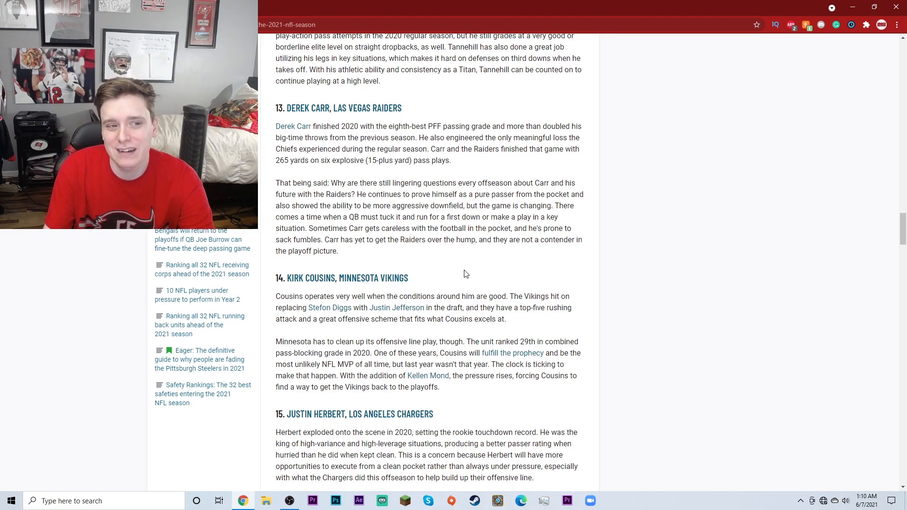
{"action": "mouse_move", "coordinate": [418, 283]}
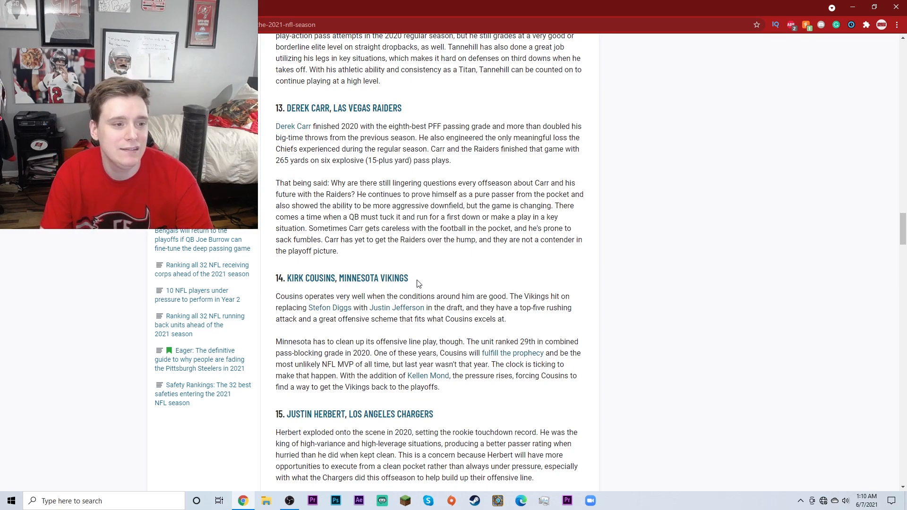
{"action": "mouse_move", "coordinate": [416, 273]}
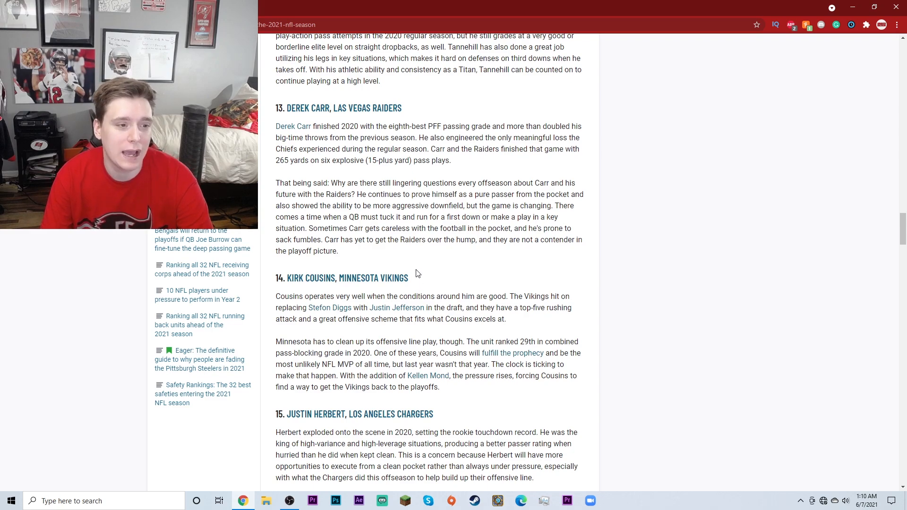
{"action": "scroll", "scroll_direction": "up", "scroll_amount": 3}
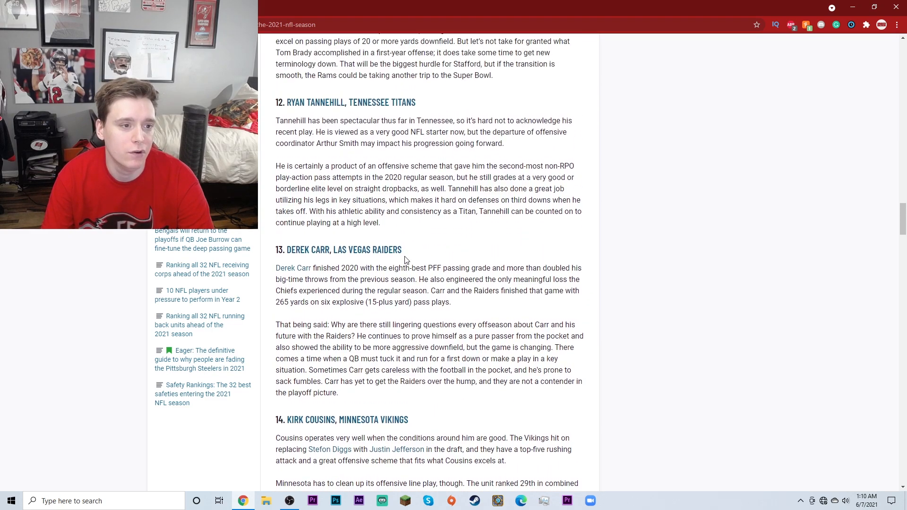
{"action": "mouse_move", "coordinate": [426, 255]}
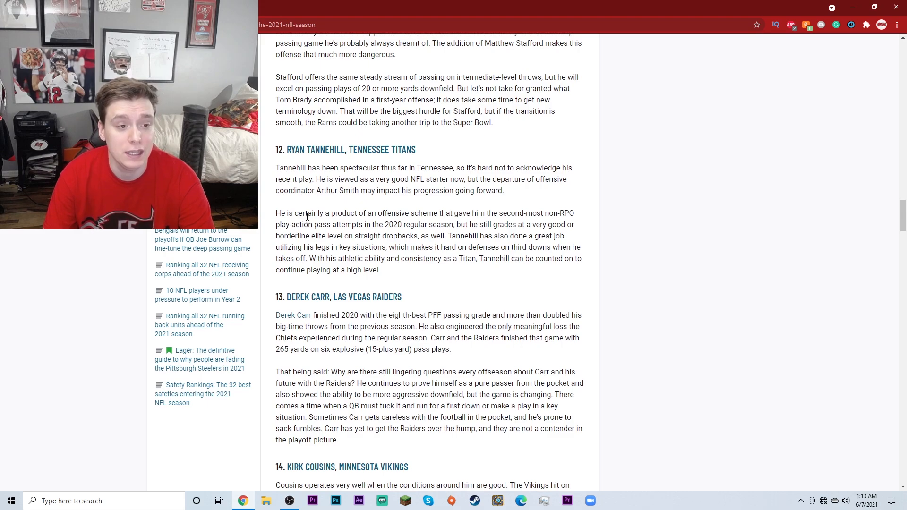
{"action": "scroll", "scroll_direction": "up", "scroll_amount": 3}
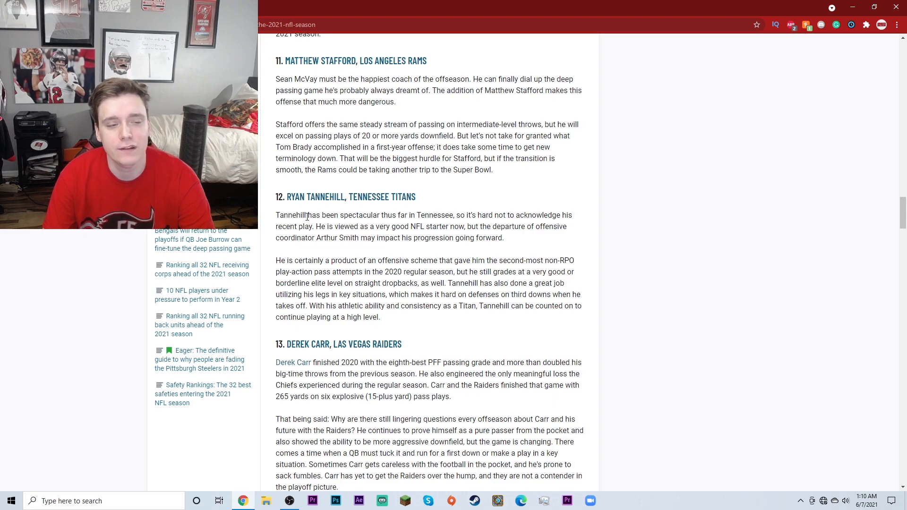
{"action": "scroll", "scroll_direction": "up", "scroll_amount": 3}
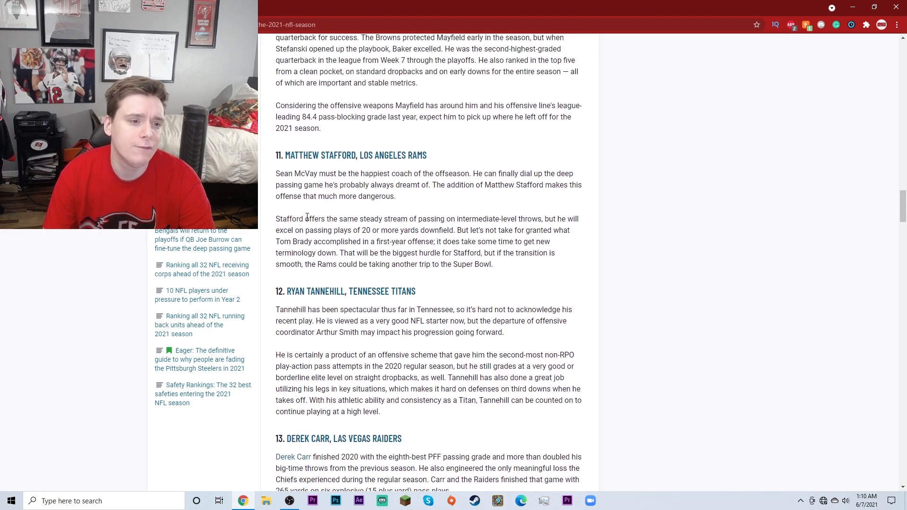
{"action": "scroll", "scroll_direction": "up", "scroll_amount": 3}
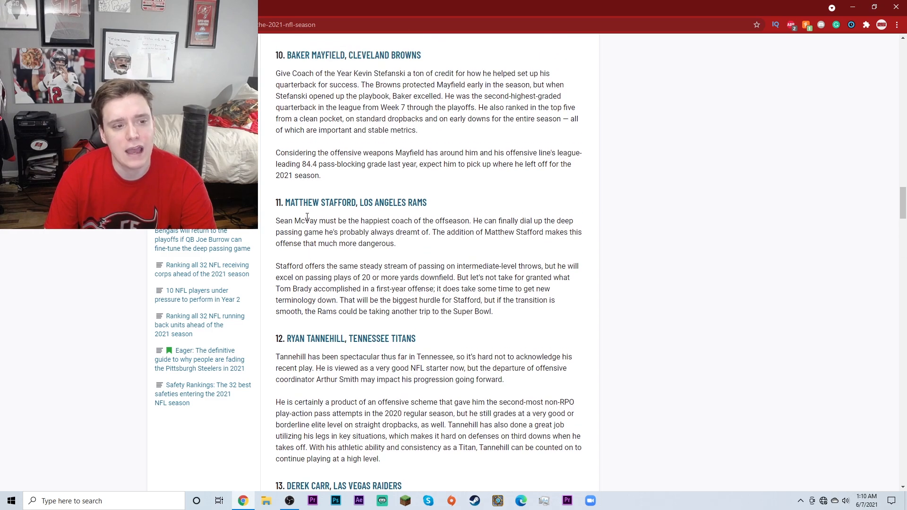
{"action": "scroll", "scroll_direction": "up", "scroll_amount": 3}
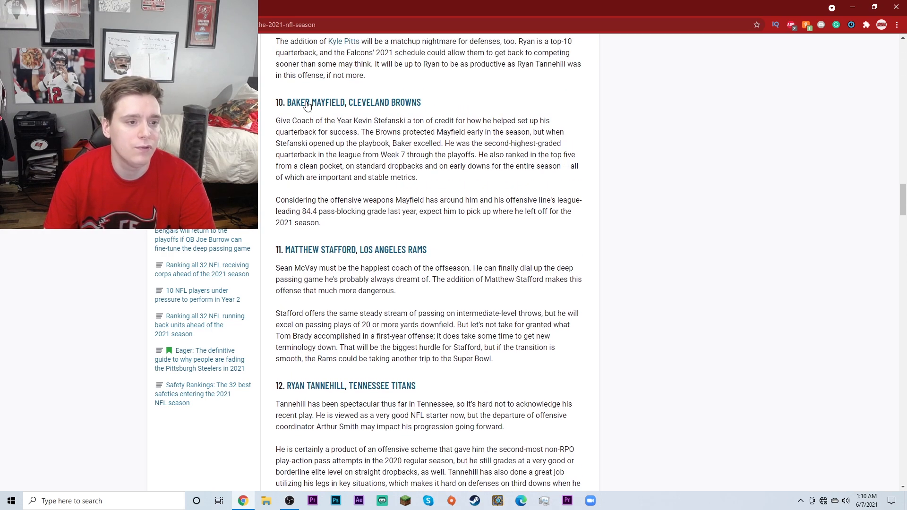
{"action": "mouse_move", "coordinate": [364, 186]}
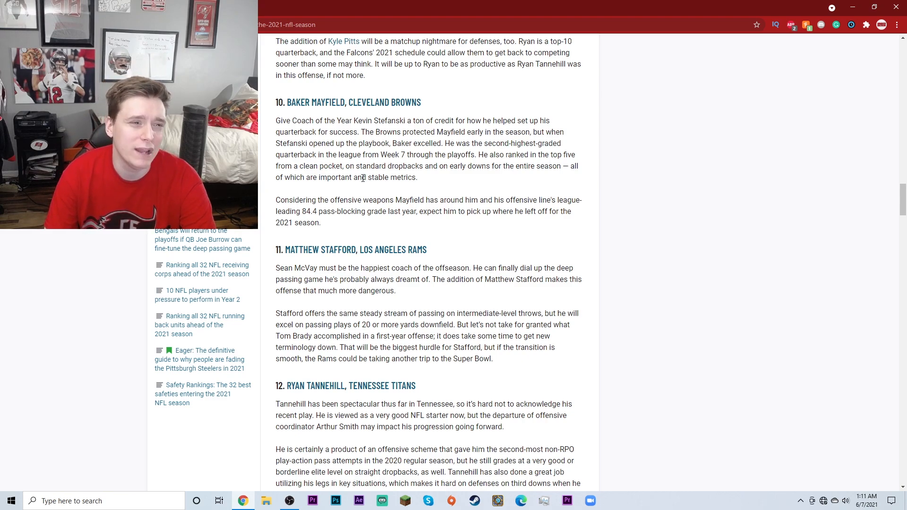
{"action": "scroll", "scroll_direction": "up", "scroll_amount": 3}
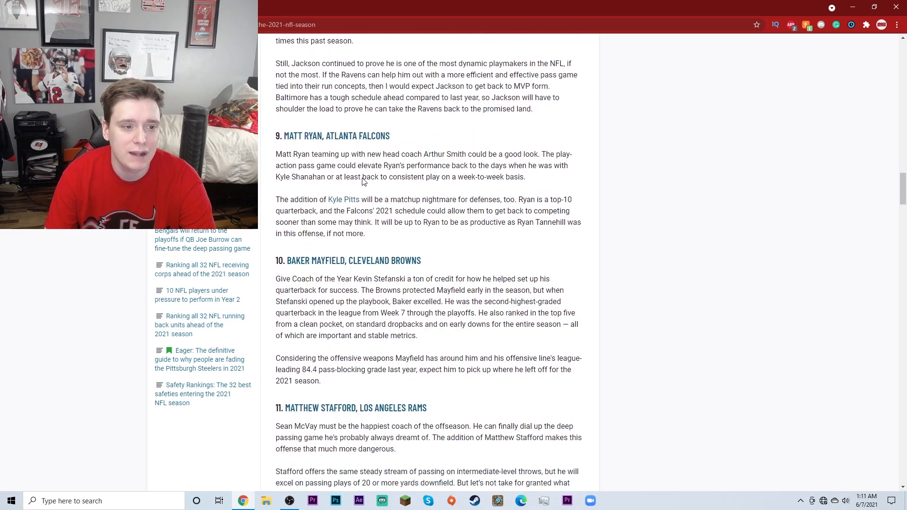
{"action": "scroll", "scroll_direction": "down", "scroll_amount": 3}
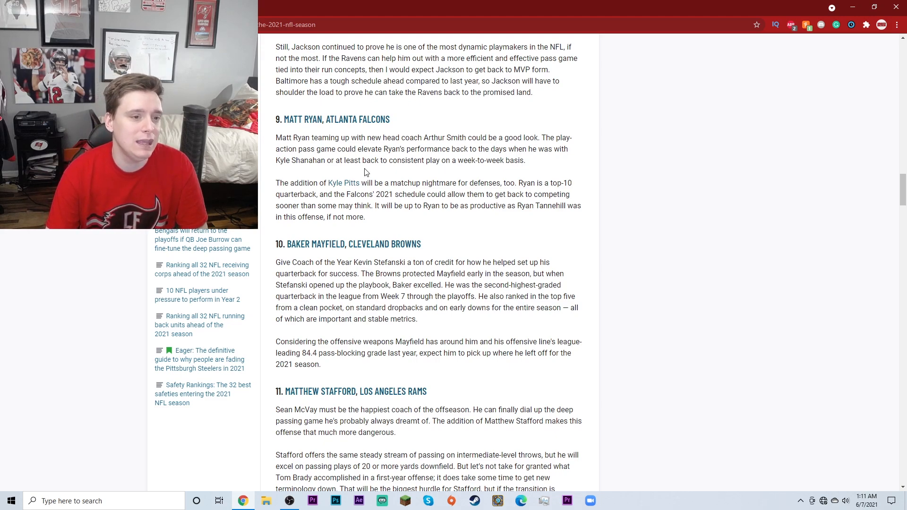
{"action": "mouse_move", "coordinate": [361, 176]}
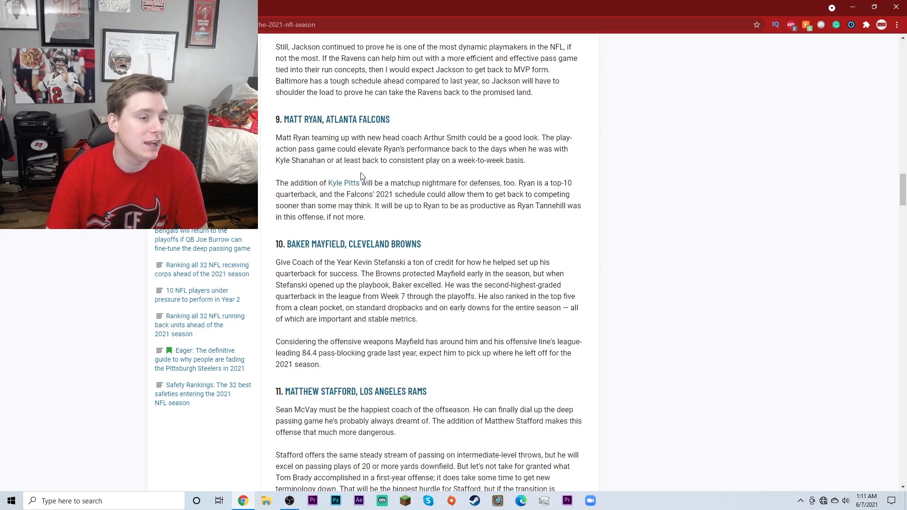
{"action": "scroll", "scroll_direction": "up", "scroll_amount": 3}
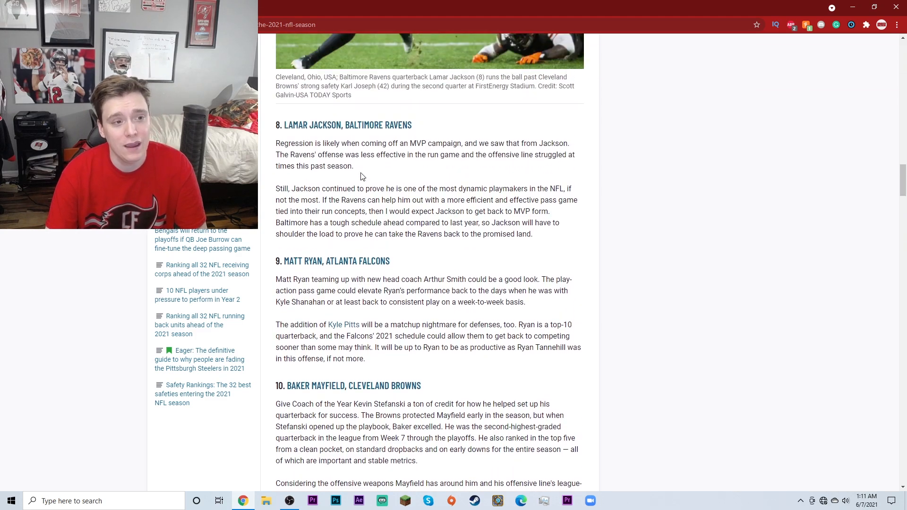
{"action": "scroll", "scroll_direction": "up", "scroll_amount": 3}
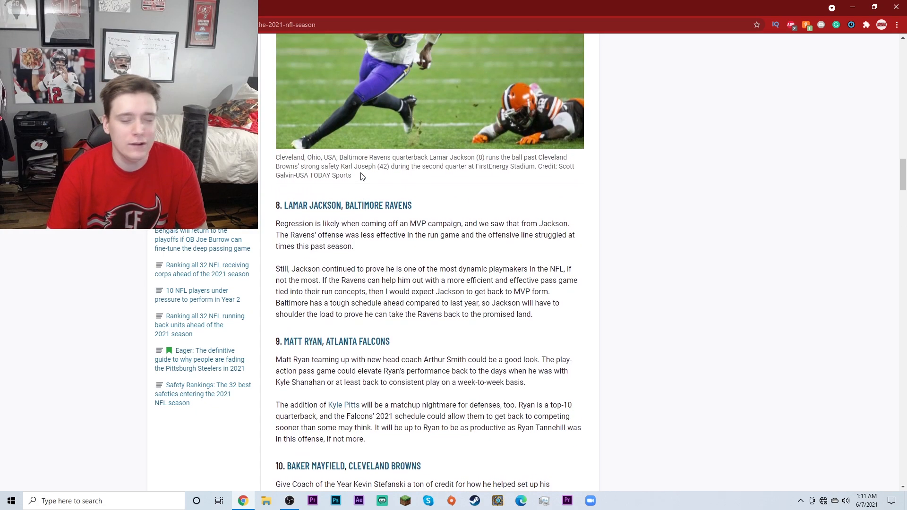
{"action": "scroll", "scroll_direction": "up", "scroll_amount": 3}
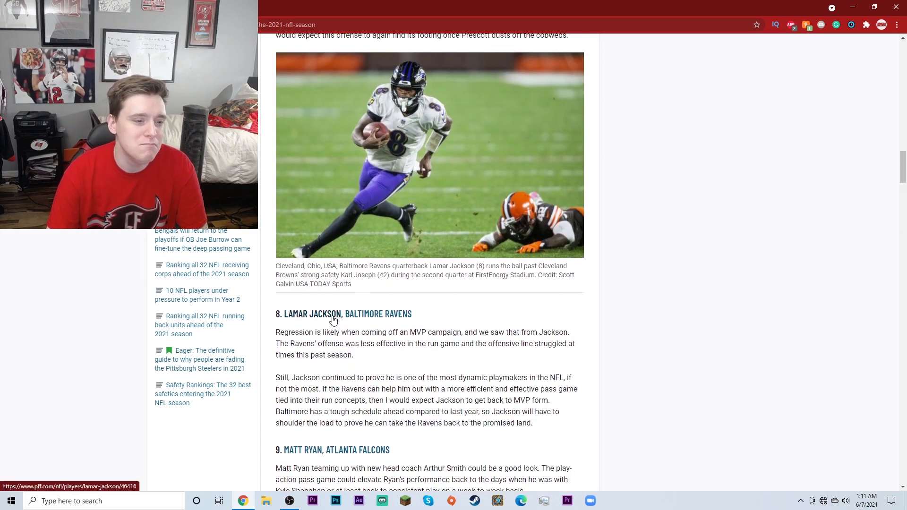
{"action": "mouse_move", "coordinate": [495, 357]}
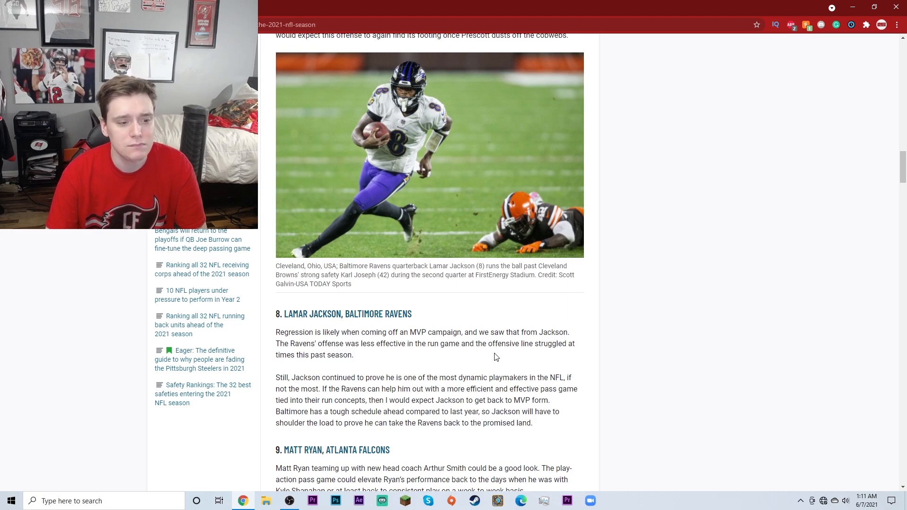
{"action": "scroll", "scroll_direction": "up", "scroll_amount": 3}
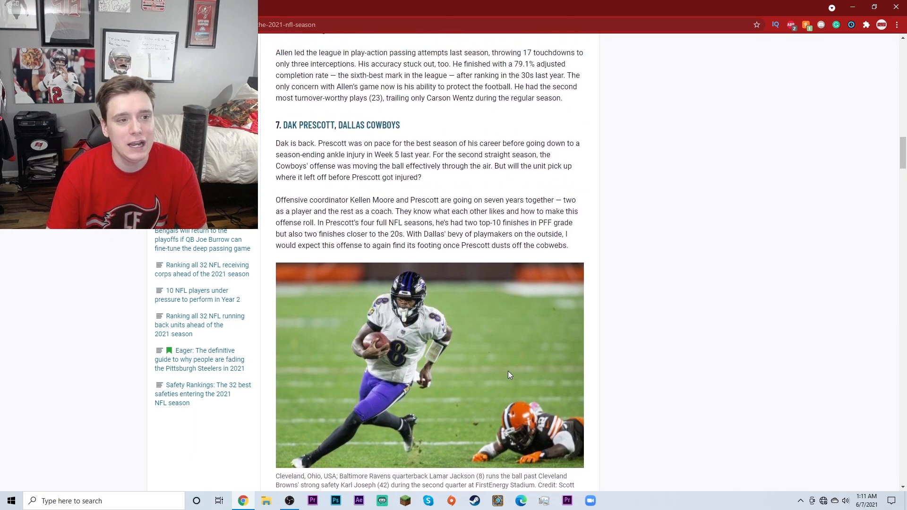
{"action": "scroll", "scroll_direction": "up", "scroll_amount": 3}
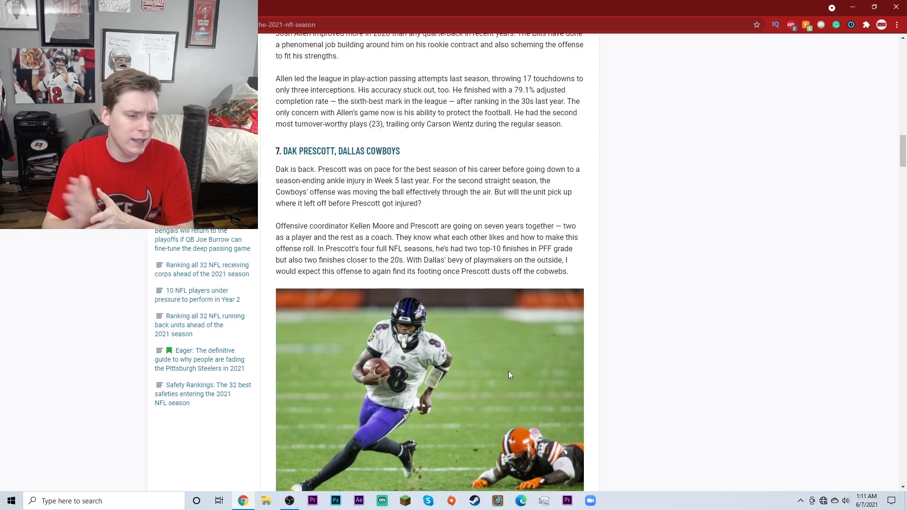
{"action": "mouse_move", "coordinate": [524, 363]}
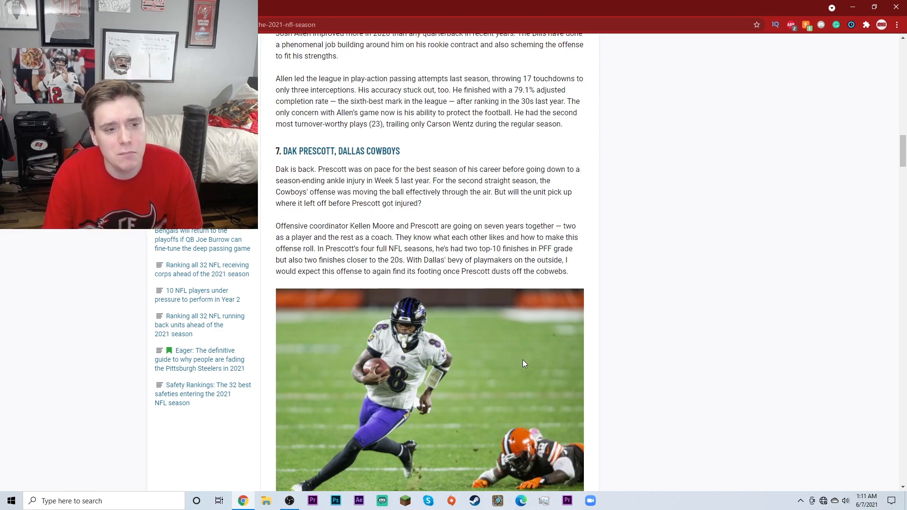
{"action": "mouse_move", "coordinate": [410, 216]}
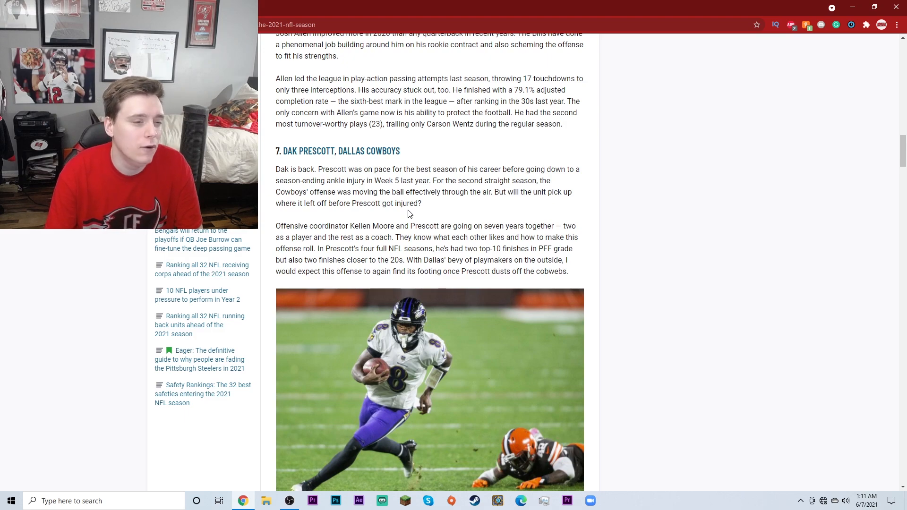
{"action": "scroll", "scroll_direction": "up", "scroll_amount": 3}
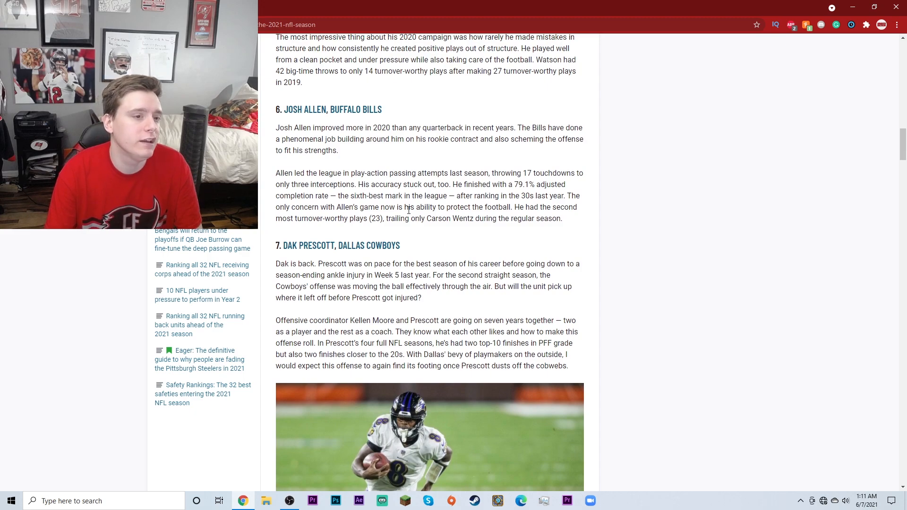
{"action": "scroll", "scroll_direction": "up", "scroll_amount": 3}
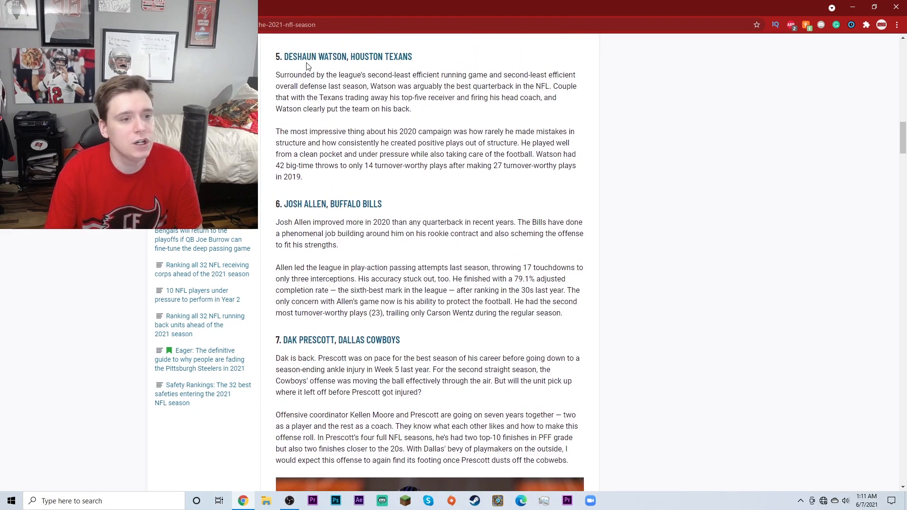
{"action": "mouse_move", "coordinate": [422, 227]}
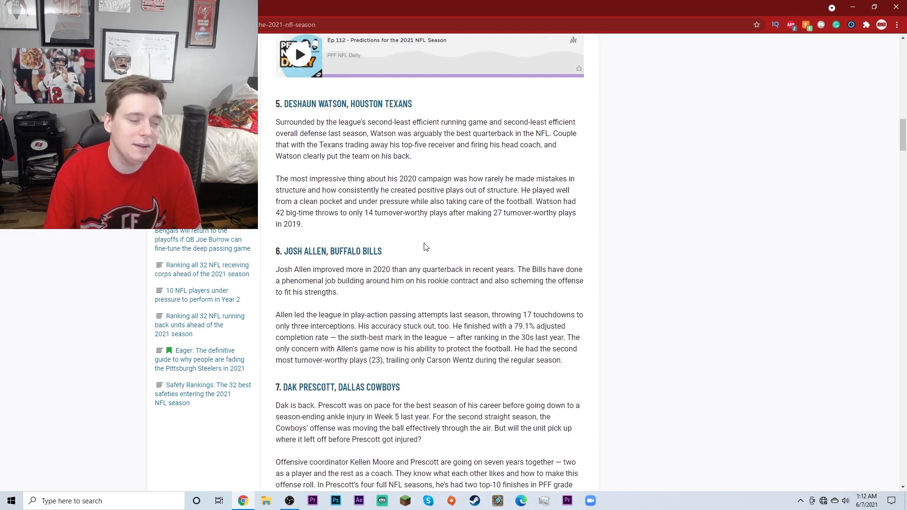
{"action": "scroll", "scroll_direction": "up", "scroll_amount": 3}
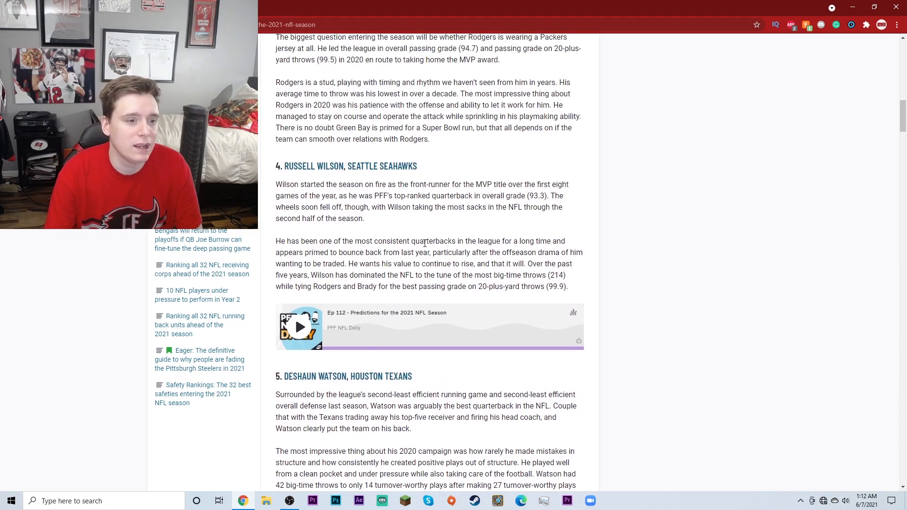
{"action": "scroll", "scroll_direction": "down", "scroll_amount": 3}
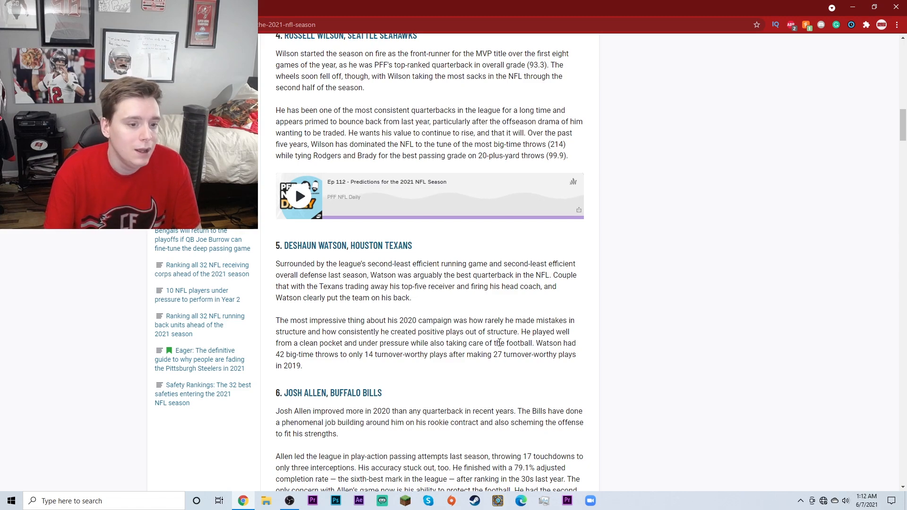
{"action": "scroll", "scroll_direction": "up", "scroll_amount": 3}
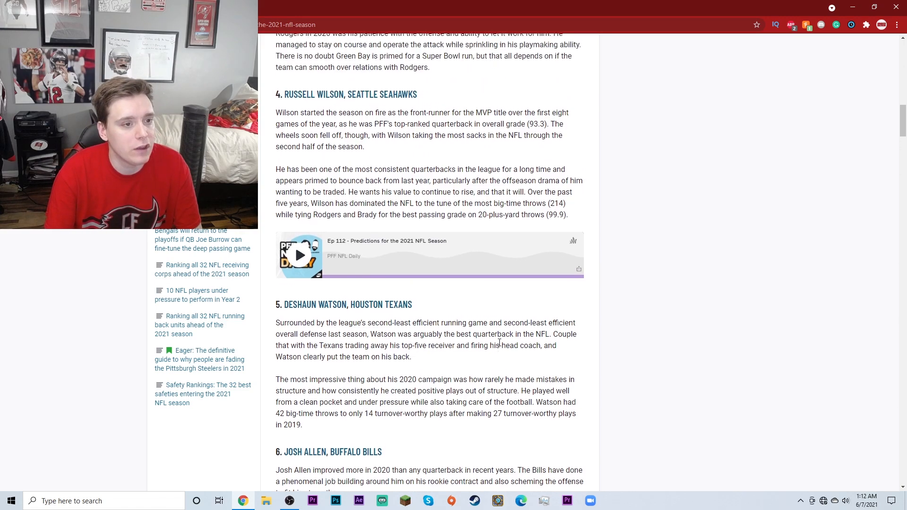
{"action": "scroll", "scroll_direction": "up", "scroll_amount": 3}
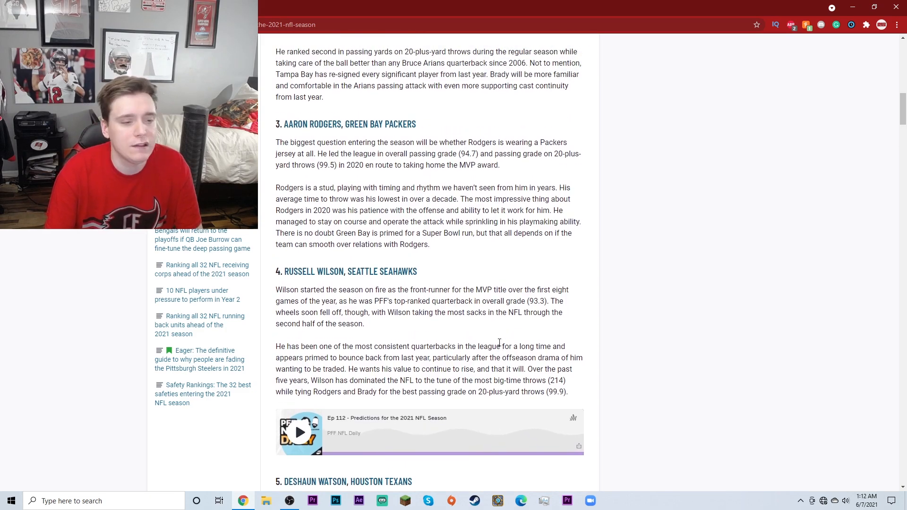
{"action": "scroll", "scroll_direction": "up", "scroll_amount": 3}
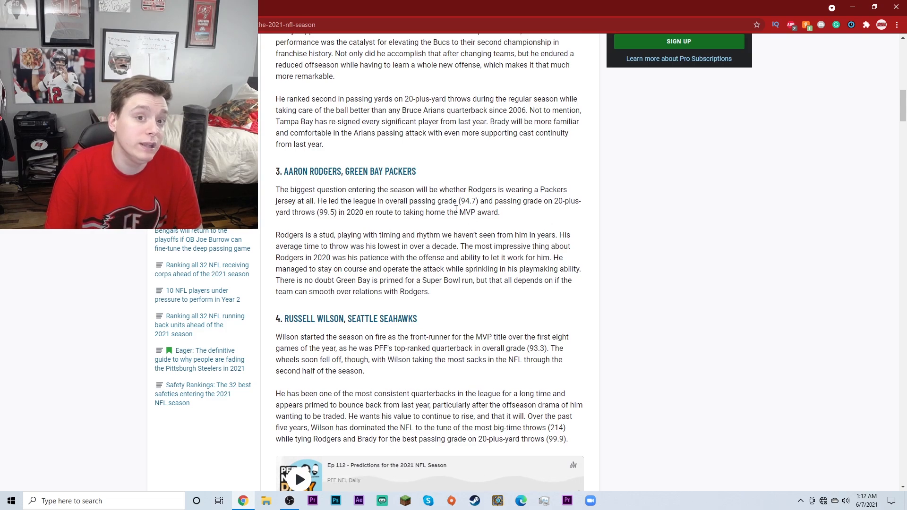
{"action": "scroll", "scroll_direction": "up", "scroll_amount": 3}
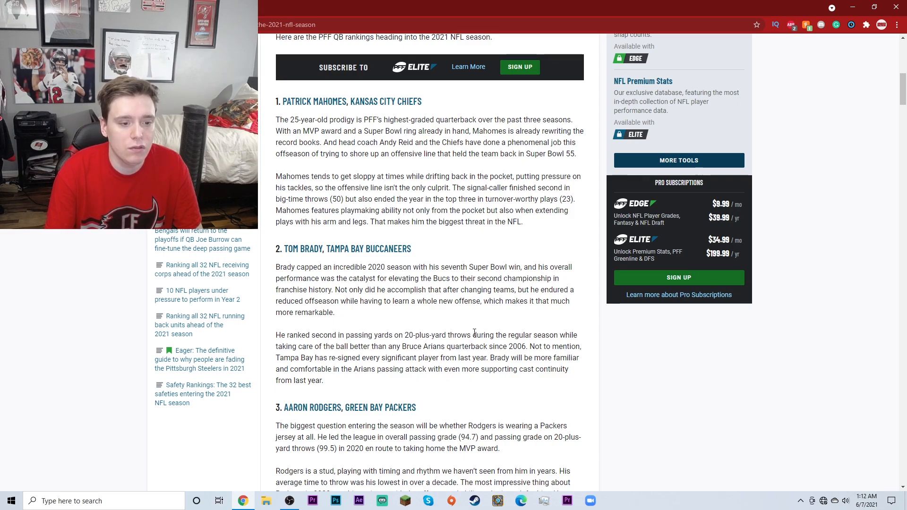
{"action": "mouse_move", "coordinate": [371, 358]}
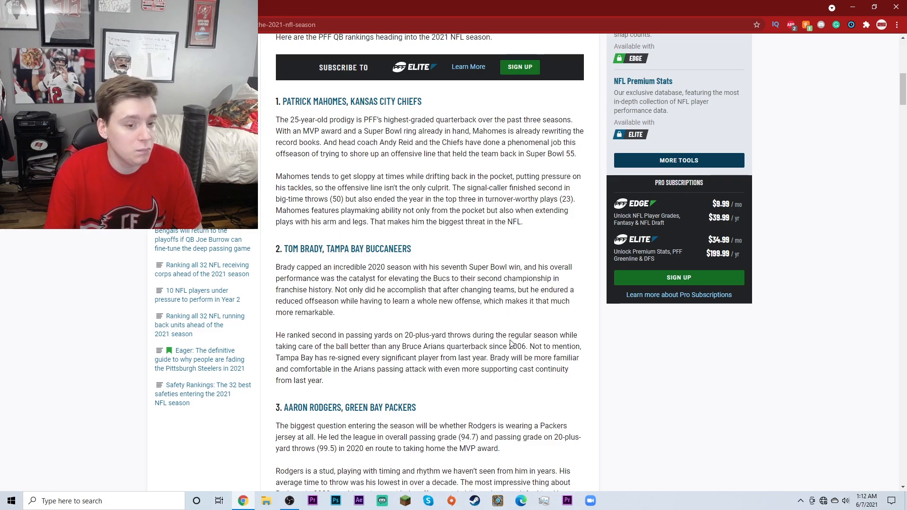
{"action": "mouse_move", "coordinate": [439, 358]}
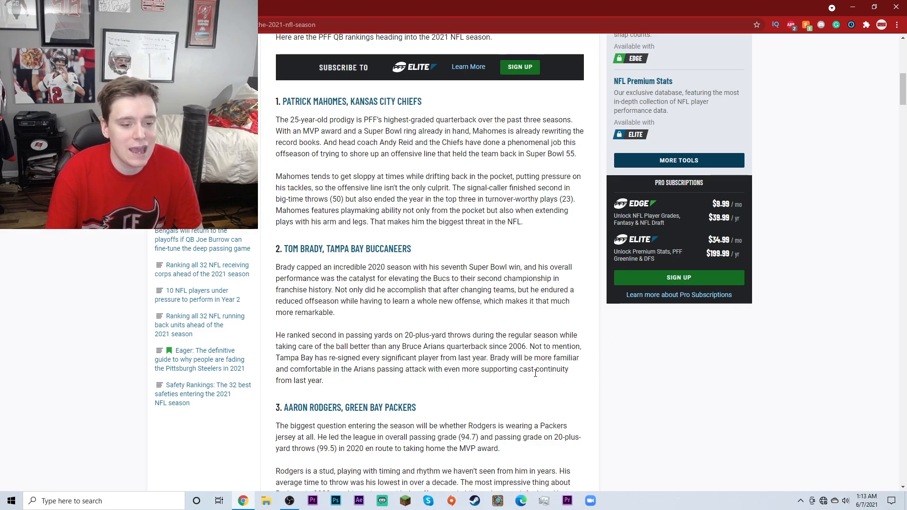
{"action": "mouse_move", "coordinate": [518, 370]}
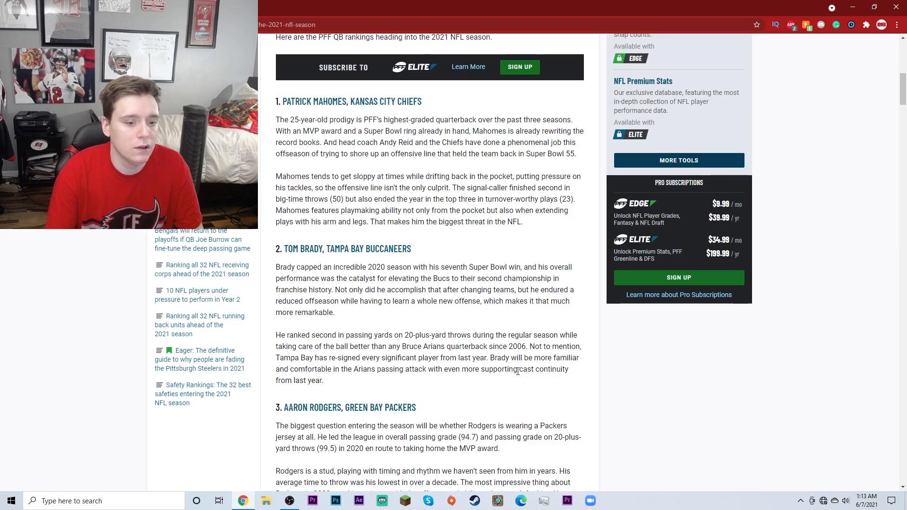
{"action": "mouse_move", "coordinate": [517, 405]}
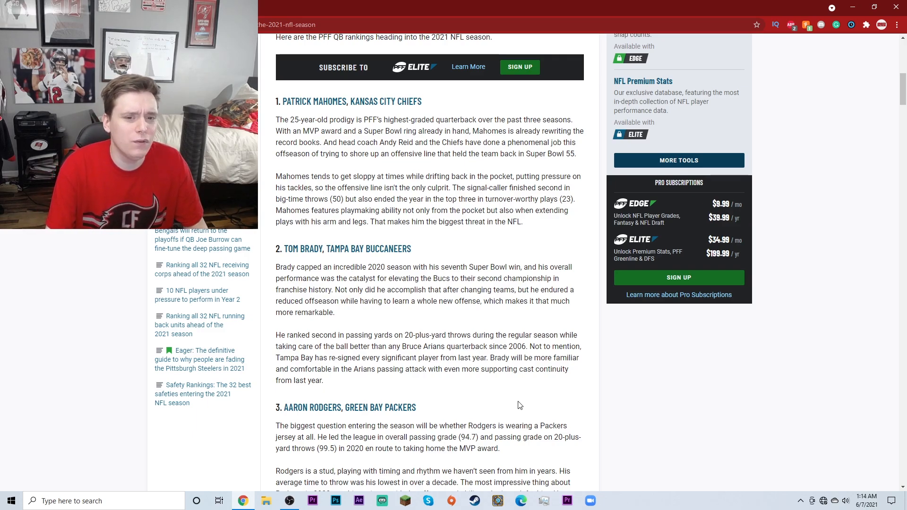
{"action": "scroll", "scroll_direction": "down", "scroll_amount": 3}
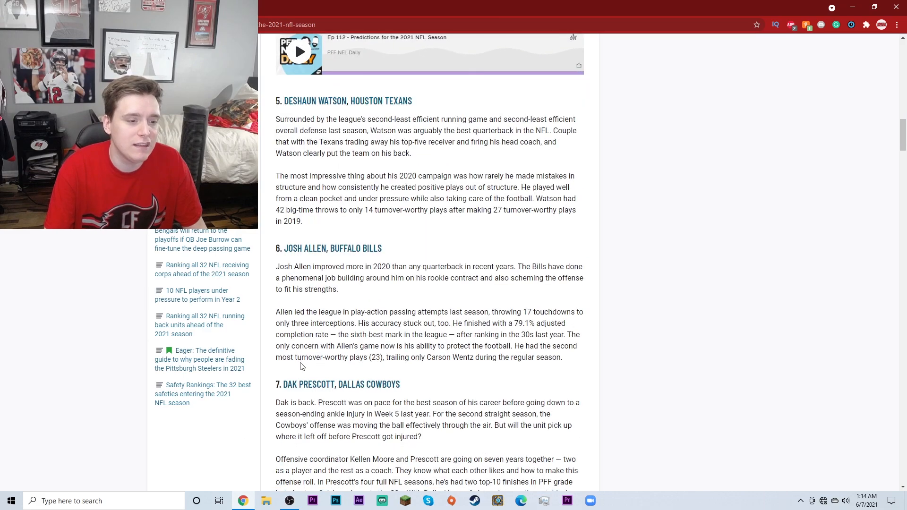
{"action": "scroll", "scroll_direction": "down", "scroll_amount": 3}
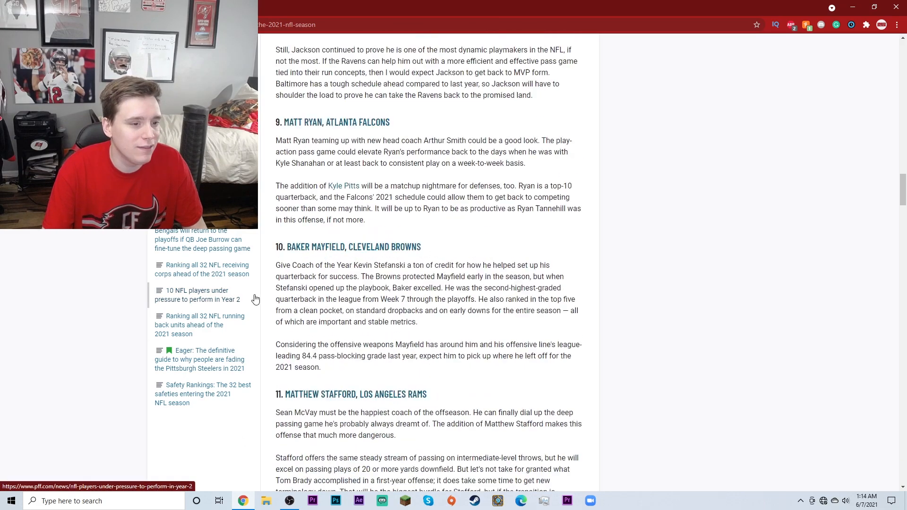
{"action": "scroll", "scroll_direction": "down", "scroll_amount": 3}
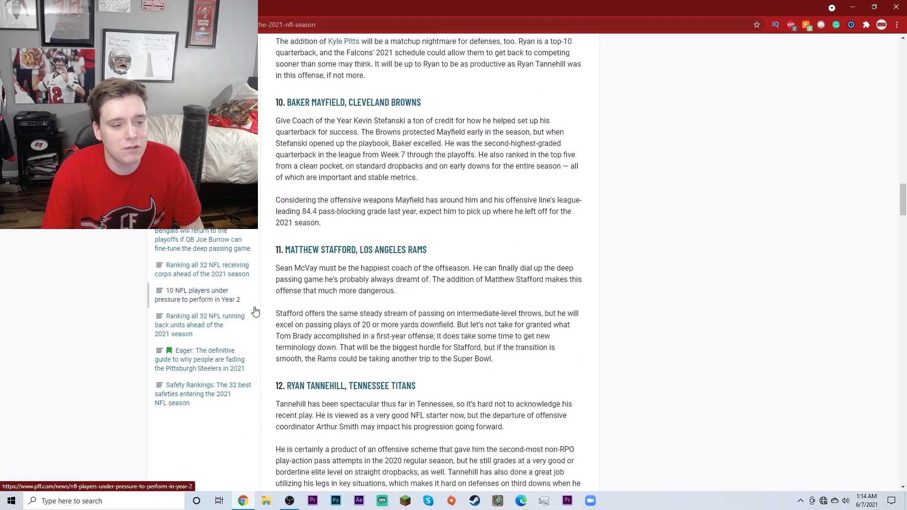
{"action": "scroll", "scroll_direction": "up", "scroll_amount": 3}
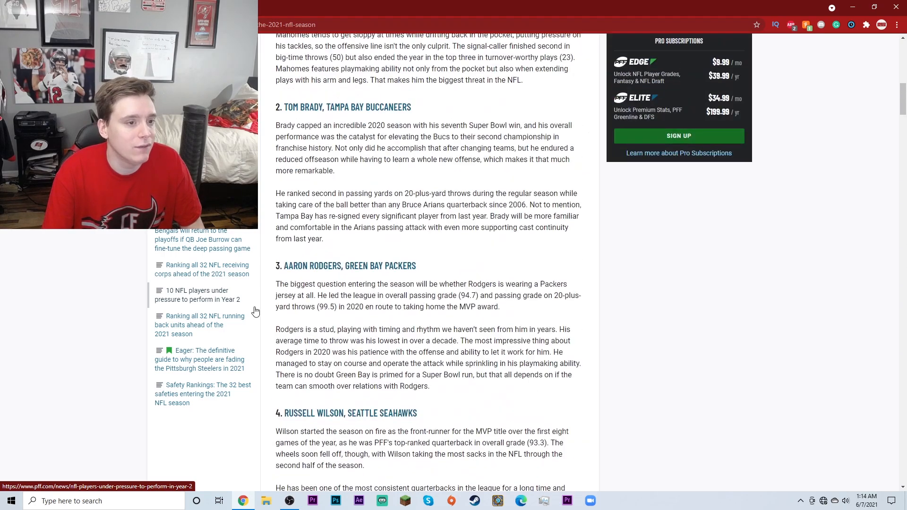
{"action": "scroll", "scroll_direction": "up", "scroll_amount": 3}
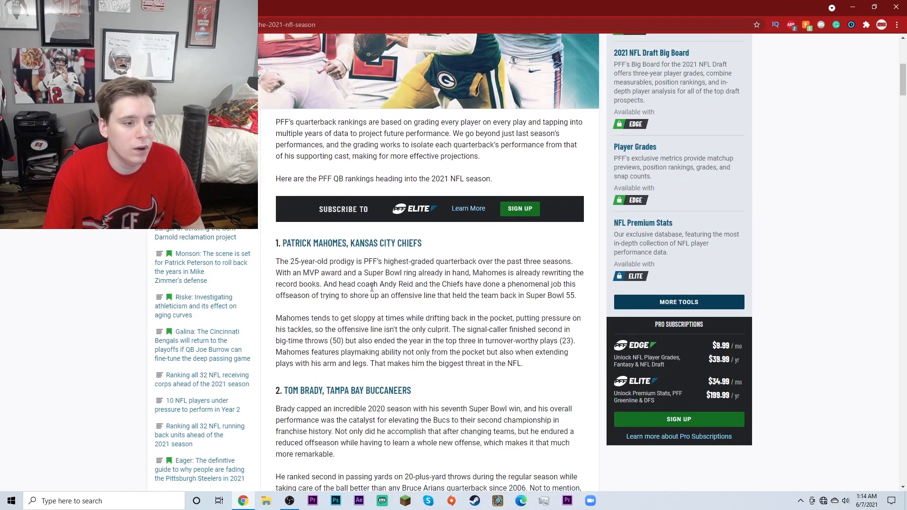
{"action": "scroll", "scroll_direction": "down", "scroll_amount": 3}
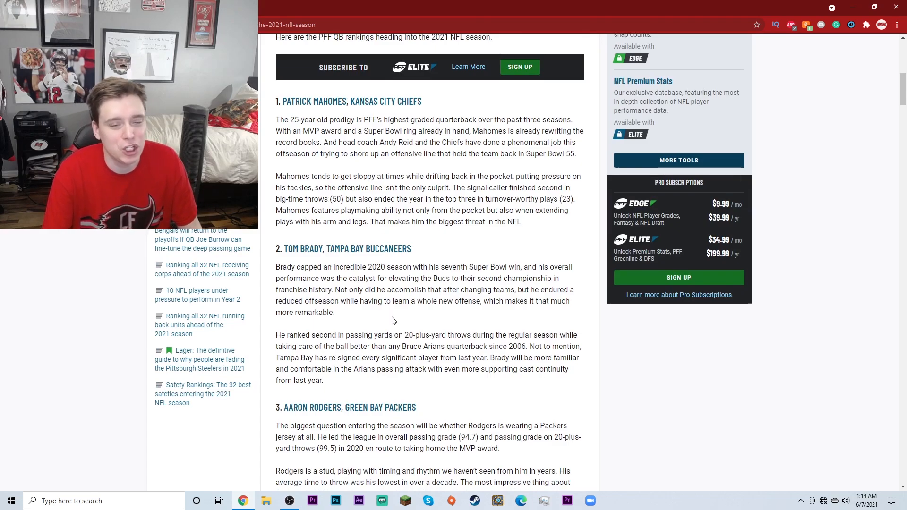
{"action": "scroll", "scroll_direction": "down", "scroll_amount": 3}
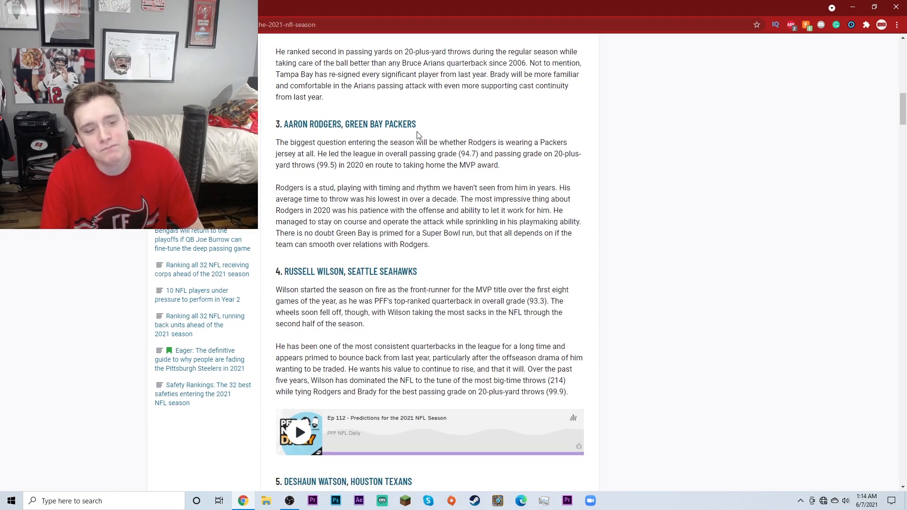
{"action": "scroll", "scroll_direction": "down", "scroll_amount": 3}
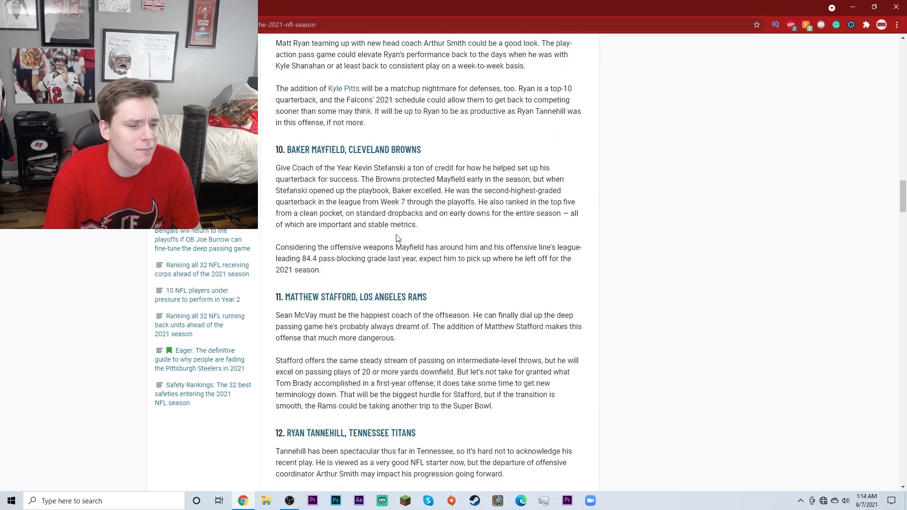
{"action": "scroll", "scroll_direction": "down", "scroll_amount": 3}
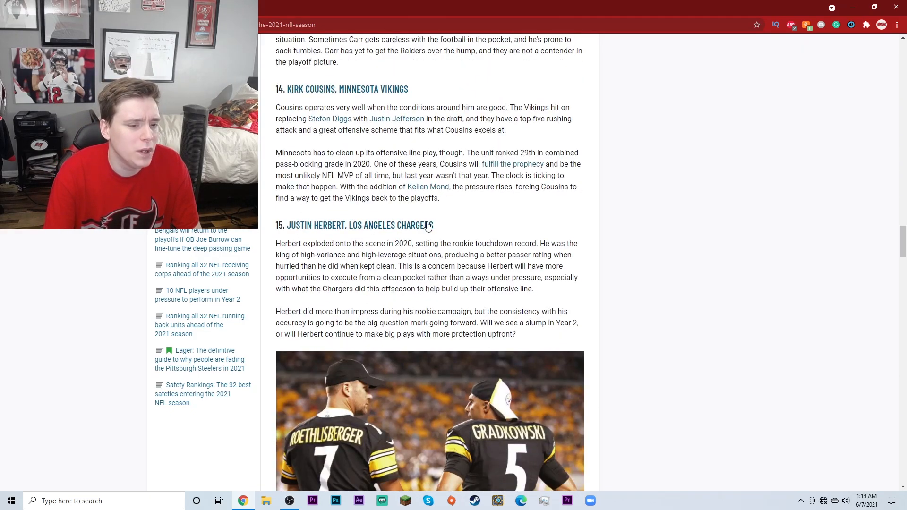
{"action": "scroll", "scroll_direction": "down", "scroll_amount": 3}
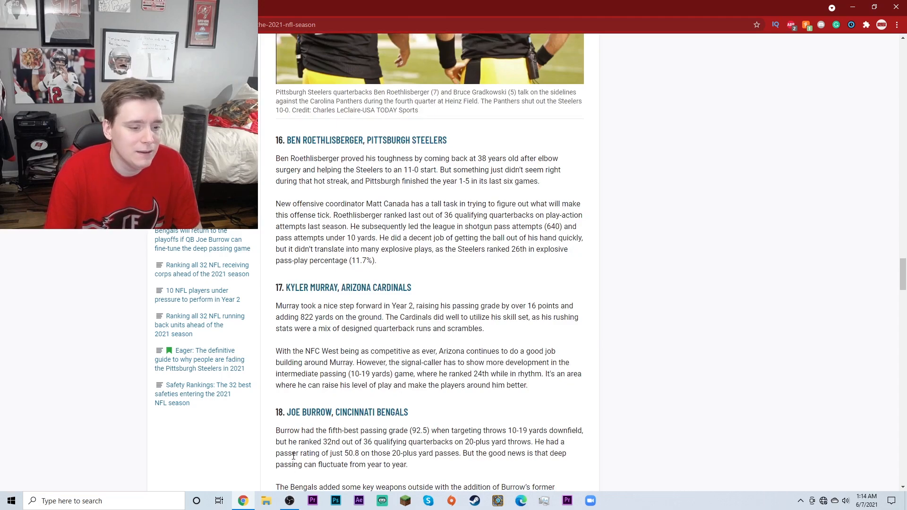